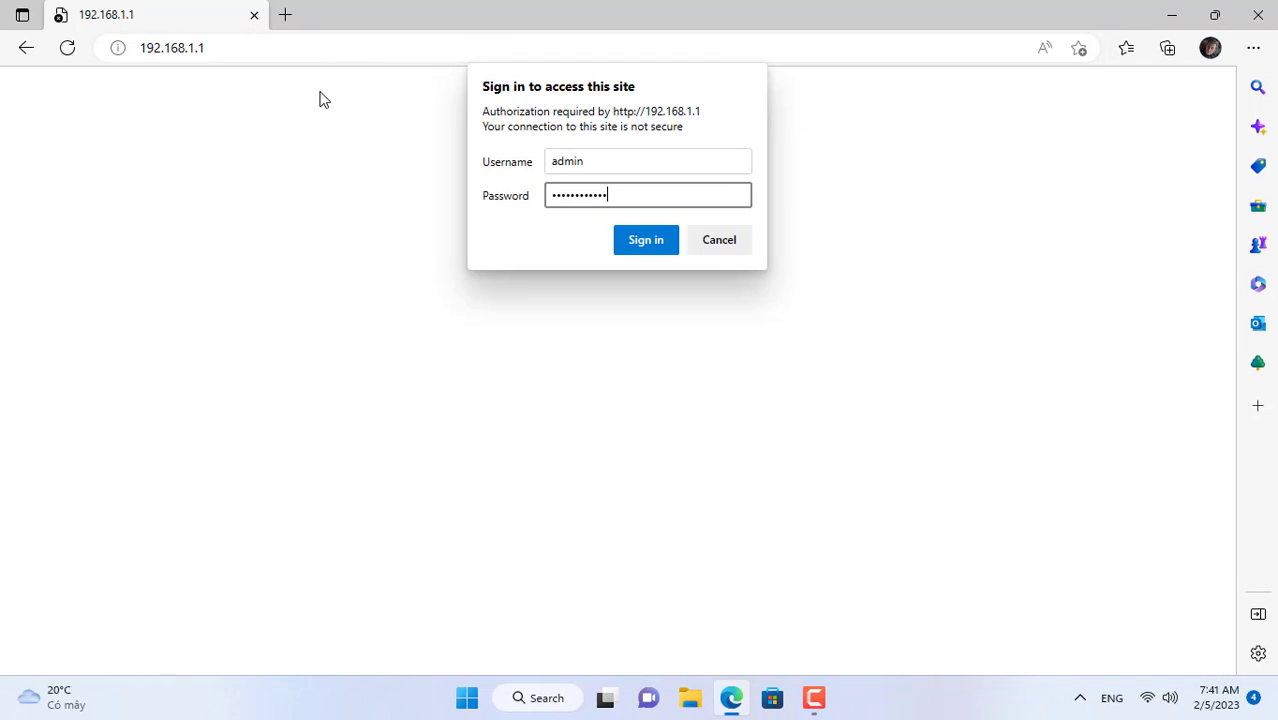
Sign in as admin and expand Advanced Setup under the ADVANCED section
{"action": "left_click", "coordinate": [644, 240]}
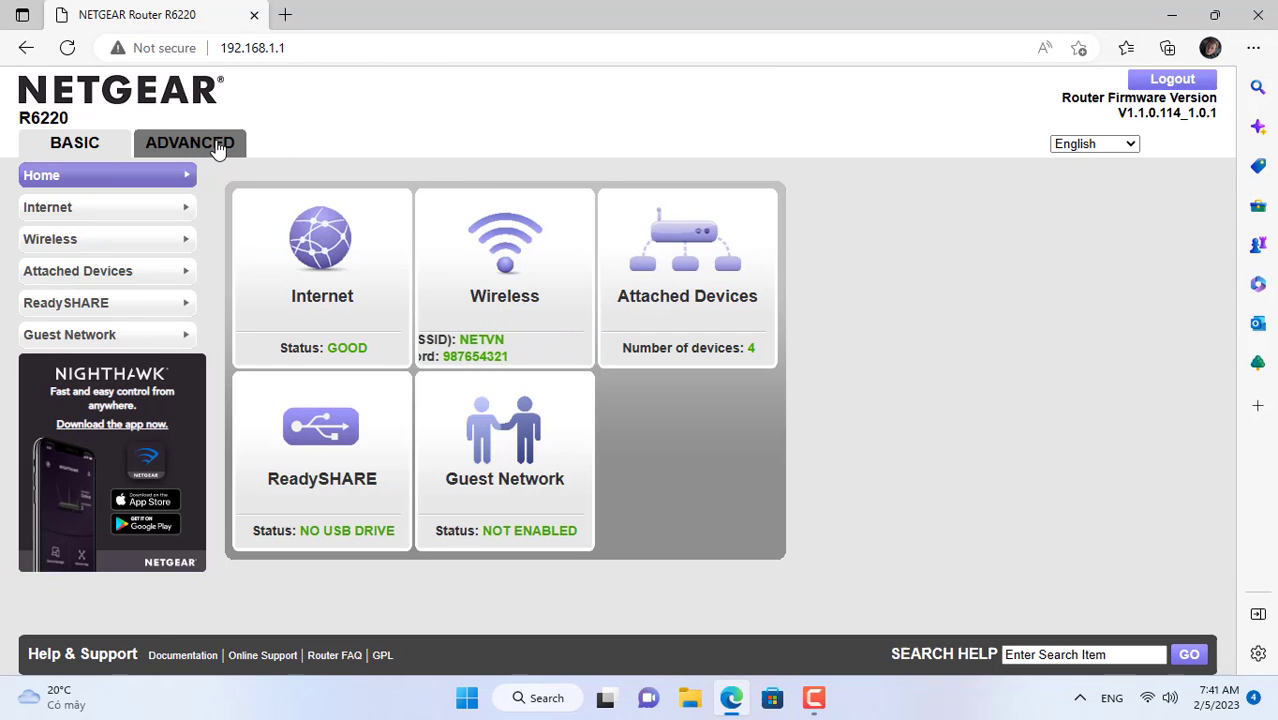
{"action": "left_click", "coordinate": [188, 142]}
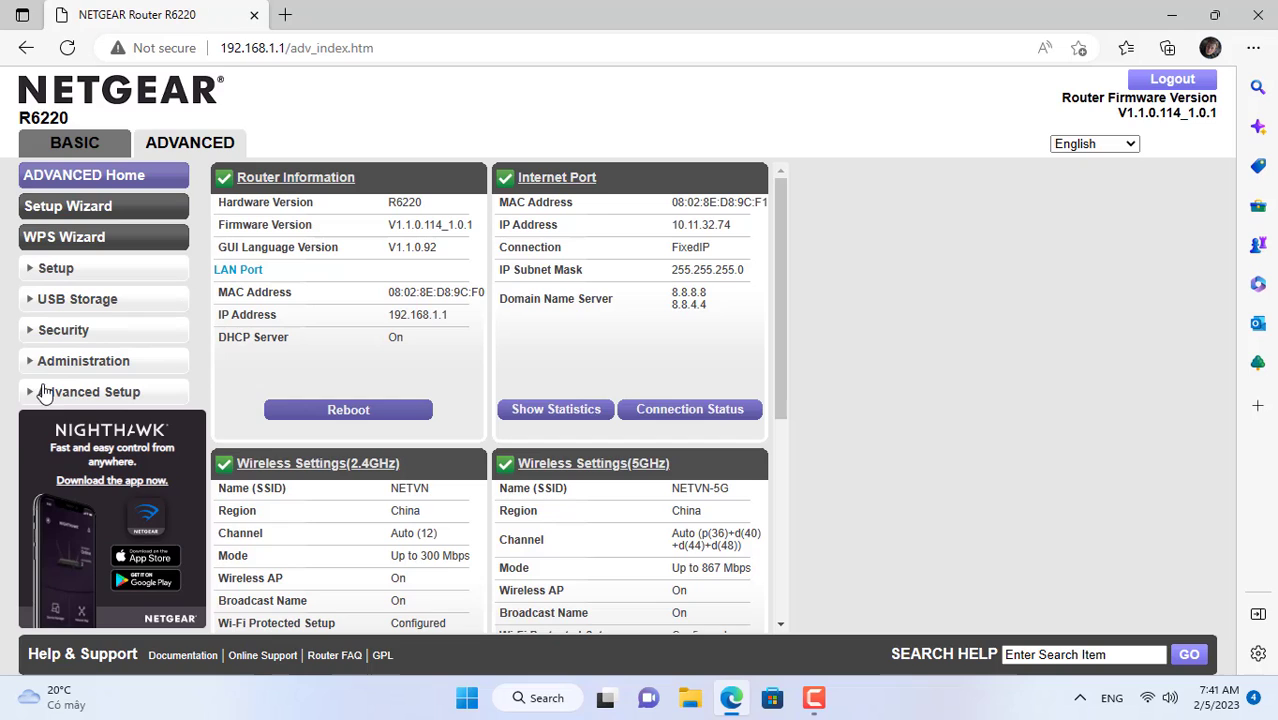
{"action": "left_click", "coordinate": [88, 390]}
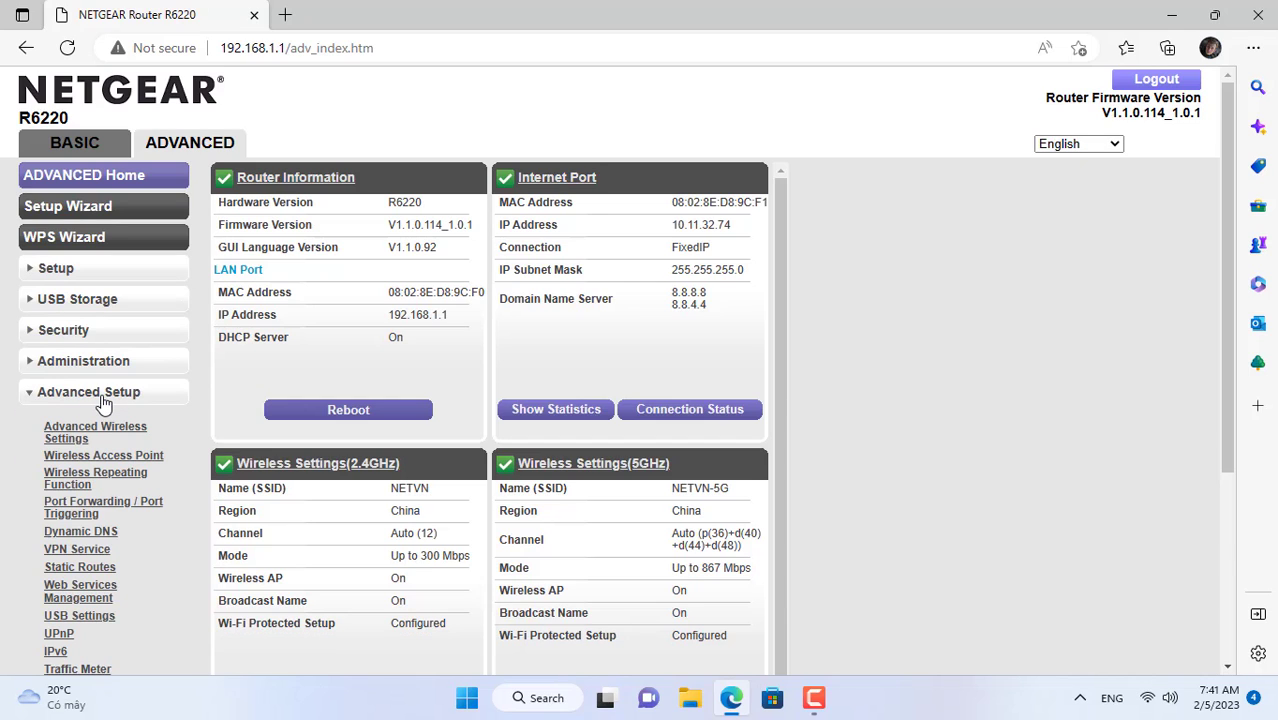
{"action": "mouse_move", "coordinate": [124, 548]}
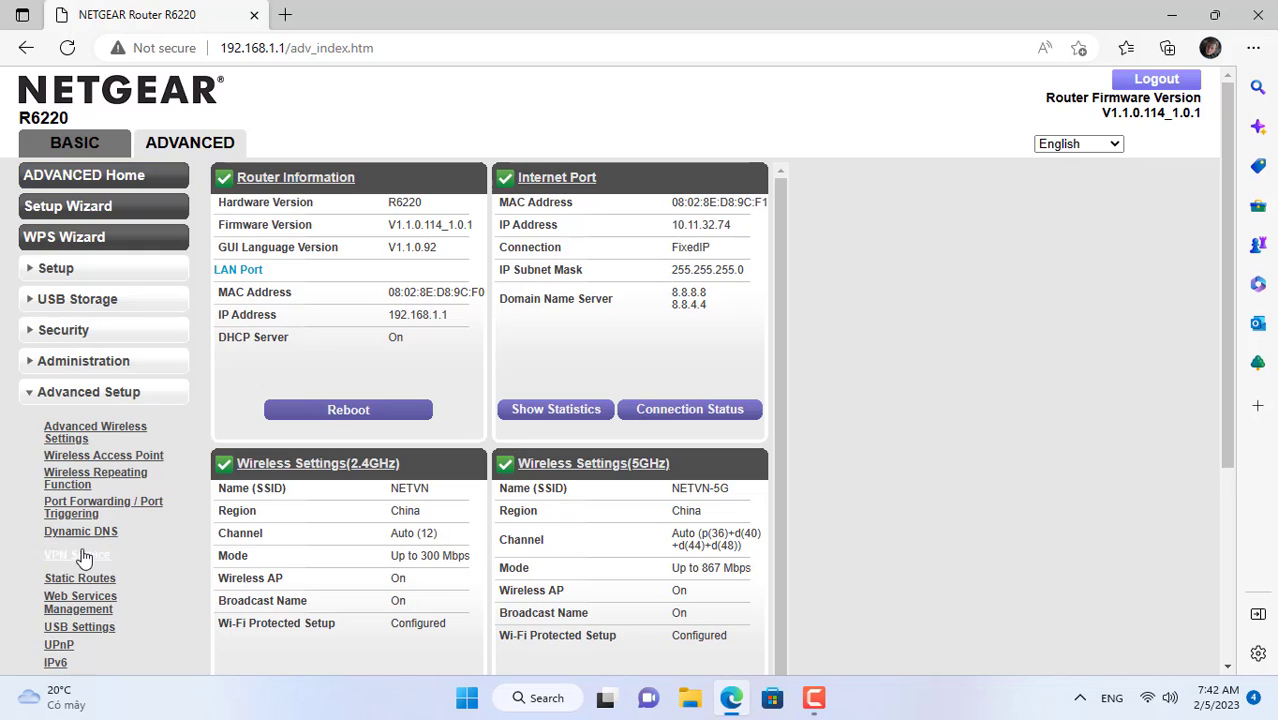
Enable VPN Service and apply it, dismissing the Dynamic DNS advisory
{"action": "left_click", "coordinate": [76, 556]}
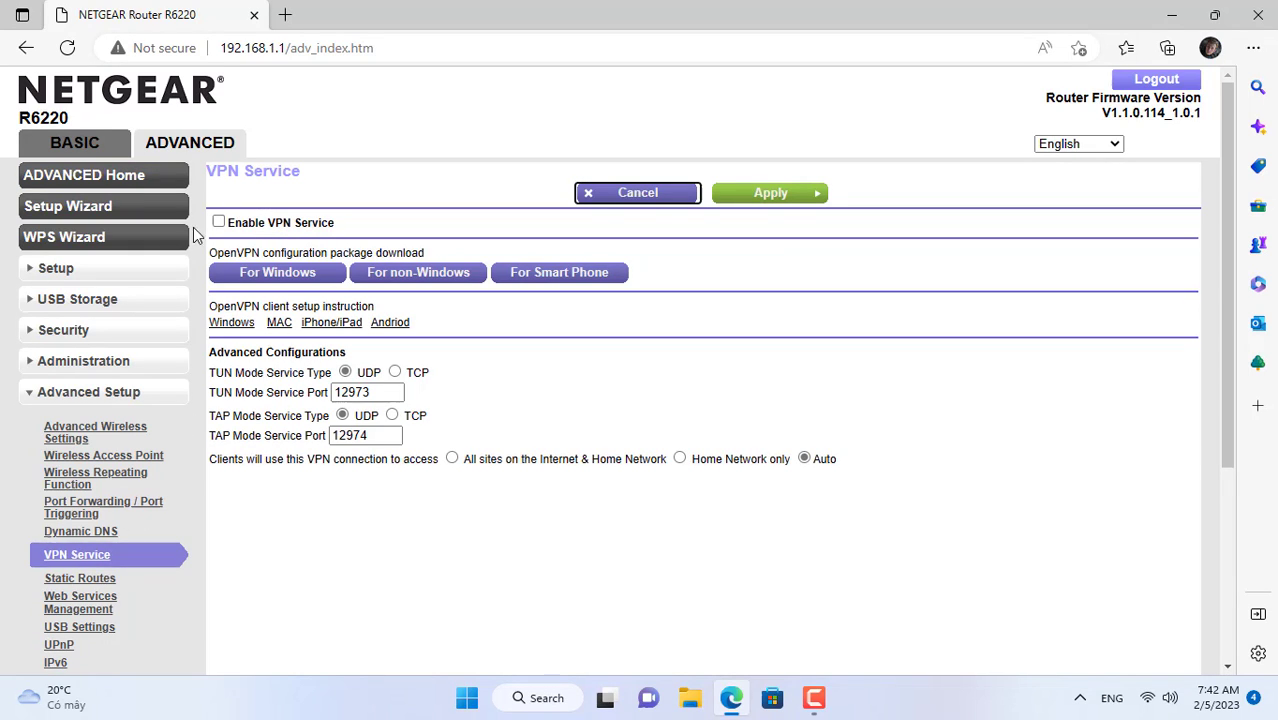
{"action": "left_click", "coordinate": [218, 222]}
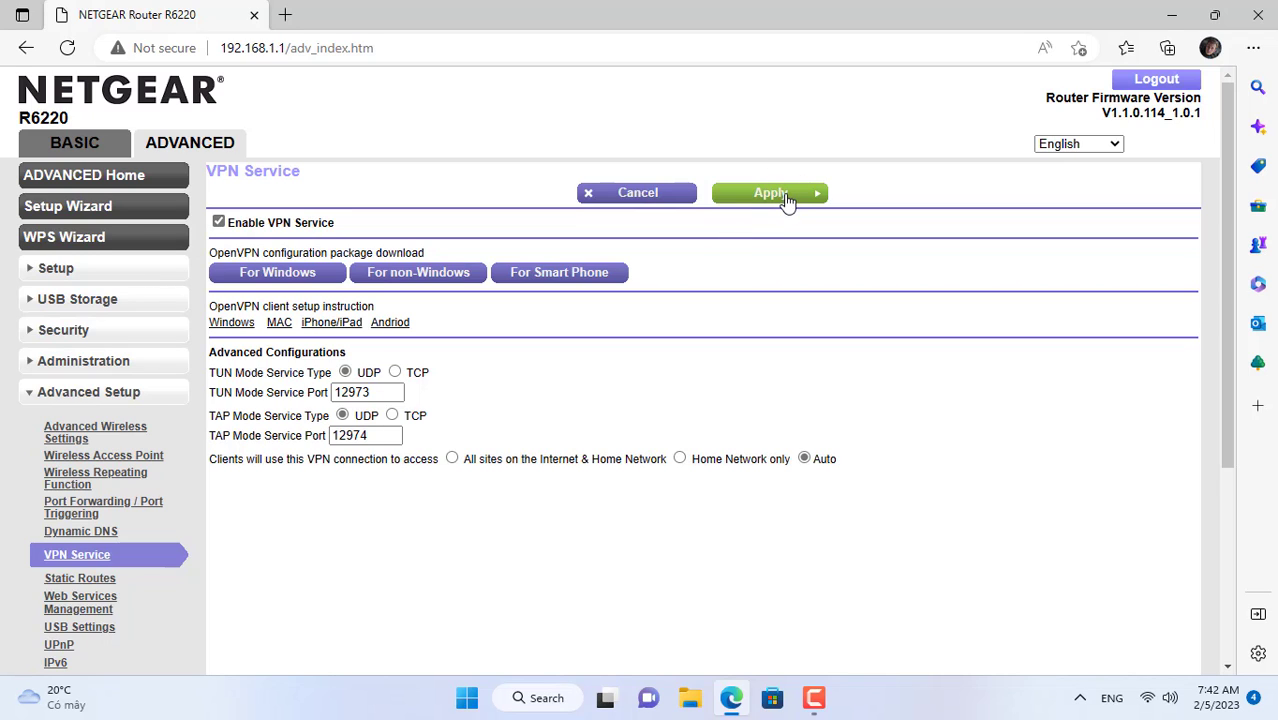
{"action": "left_click", "coordinate": [770, 192]}
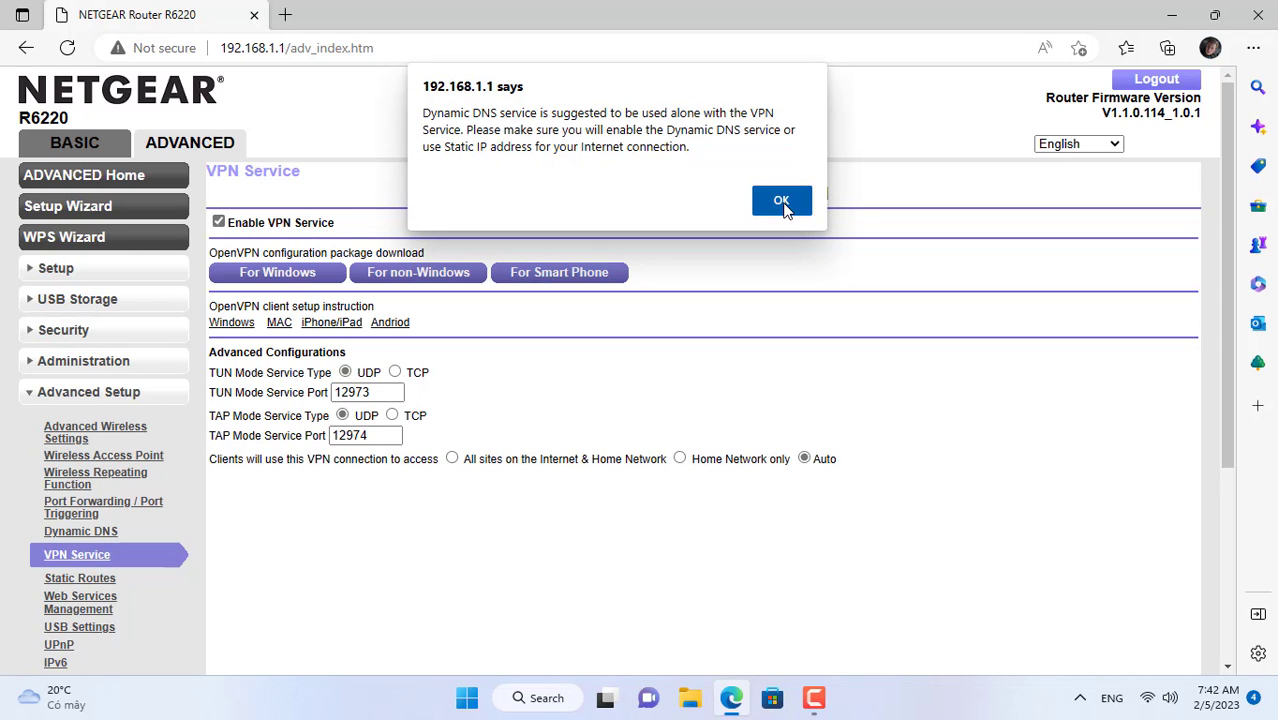
{"action": "left_click", "coordinate": [782, 200]}
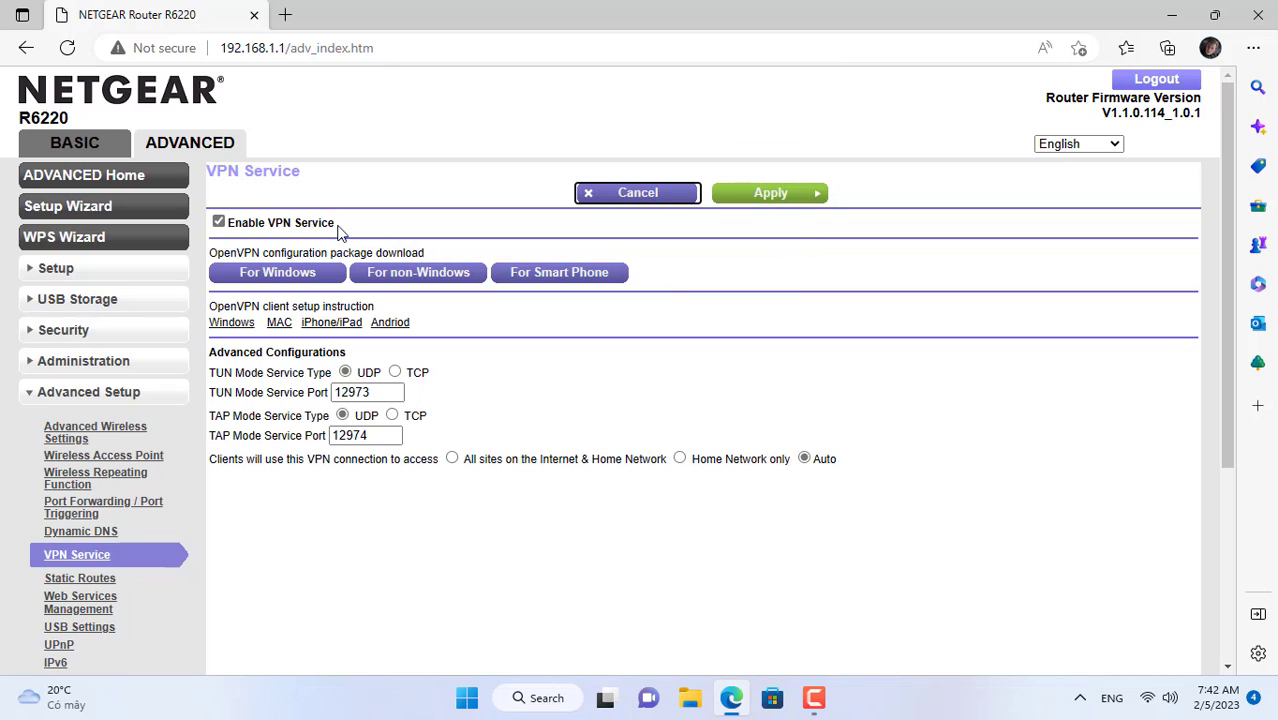
{"action": "mouse_move", "coordinate": [232, 322]}
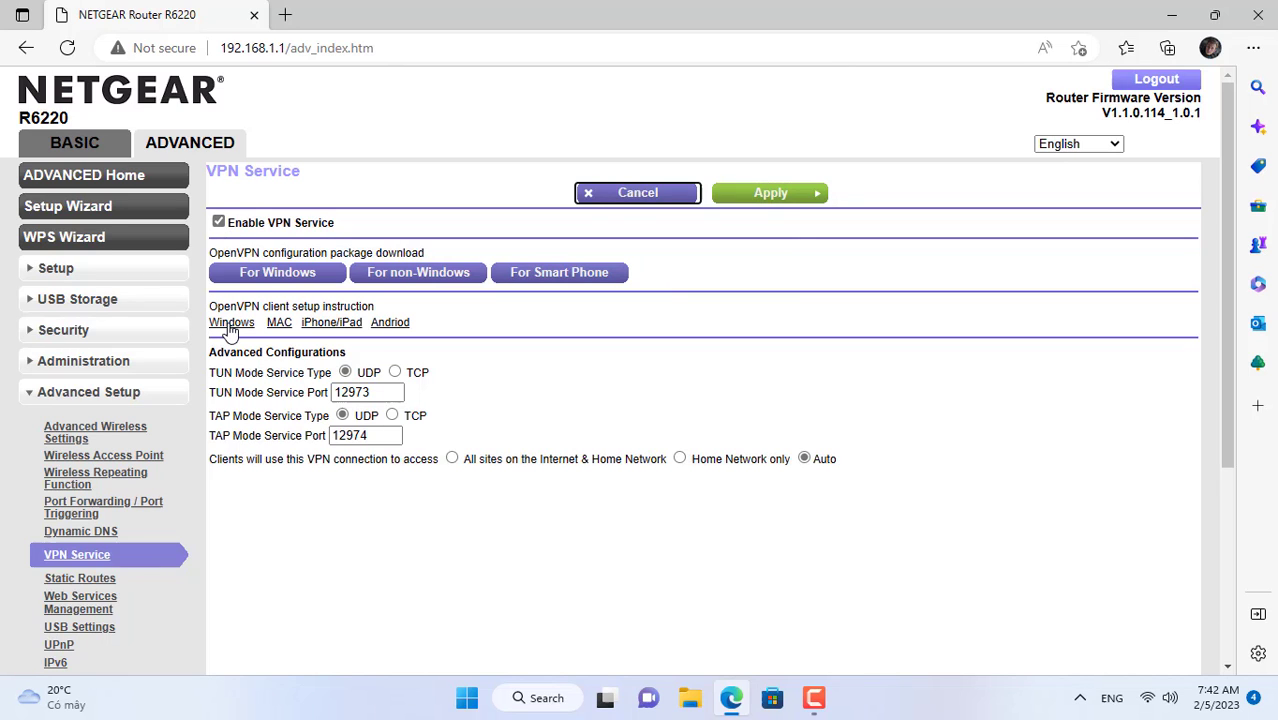
Download the OpenVPN configuration package For Windows as a zip file
{"action": "left_click", "coordinate": [232, 322]}
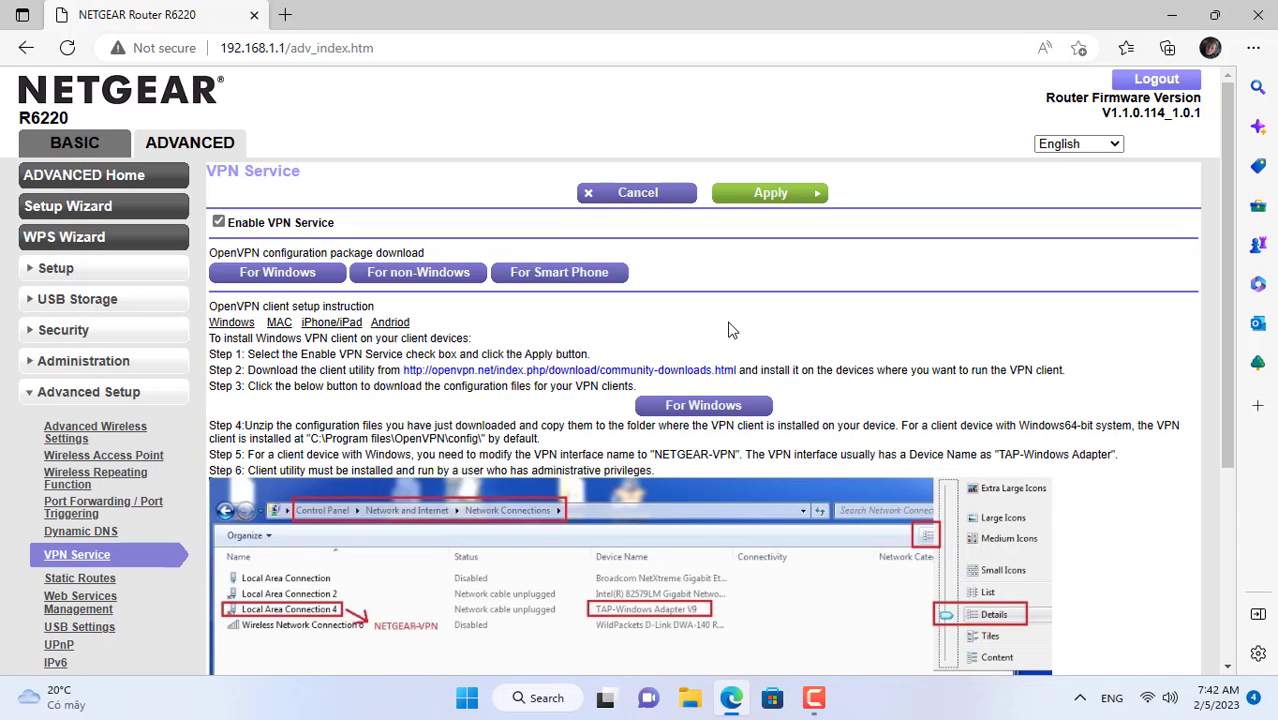
{"action": "mouse_move", "coordinate": [290, 272]}
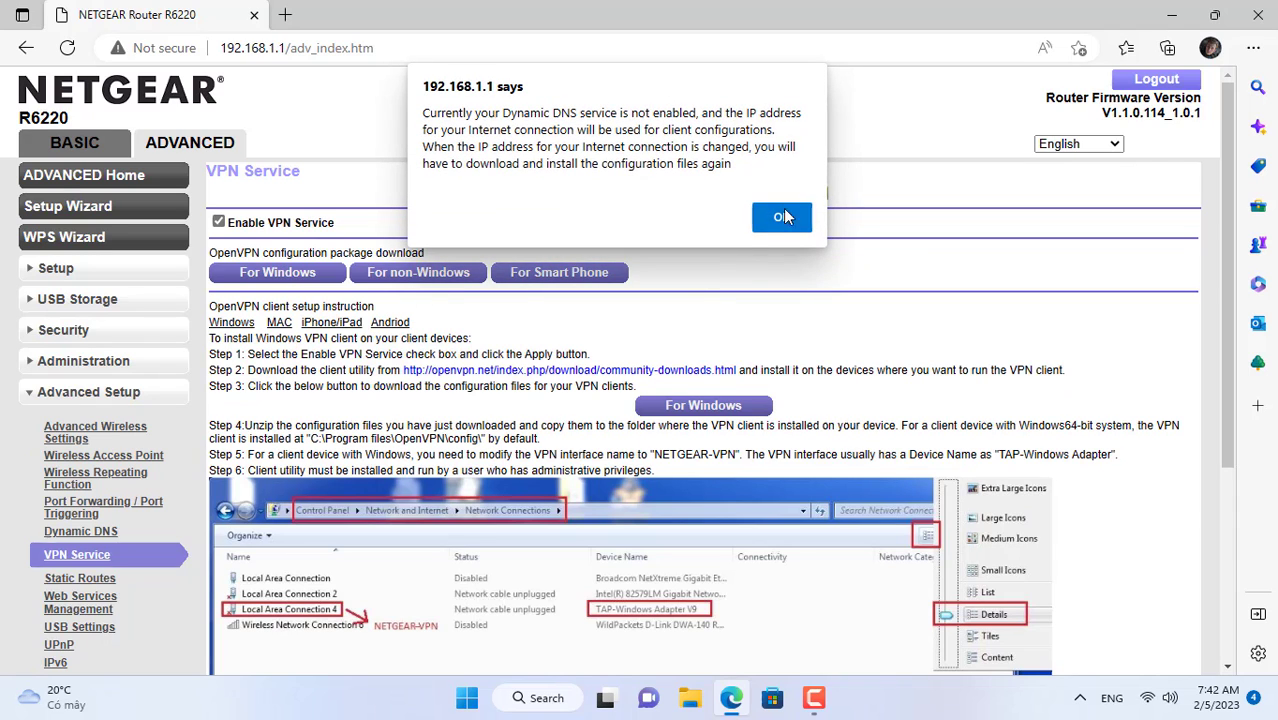
{"action": "left_click", "coordinate": [782, 216]}
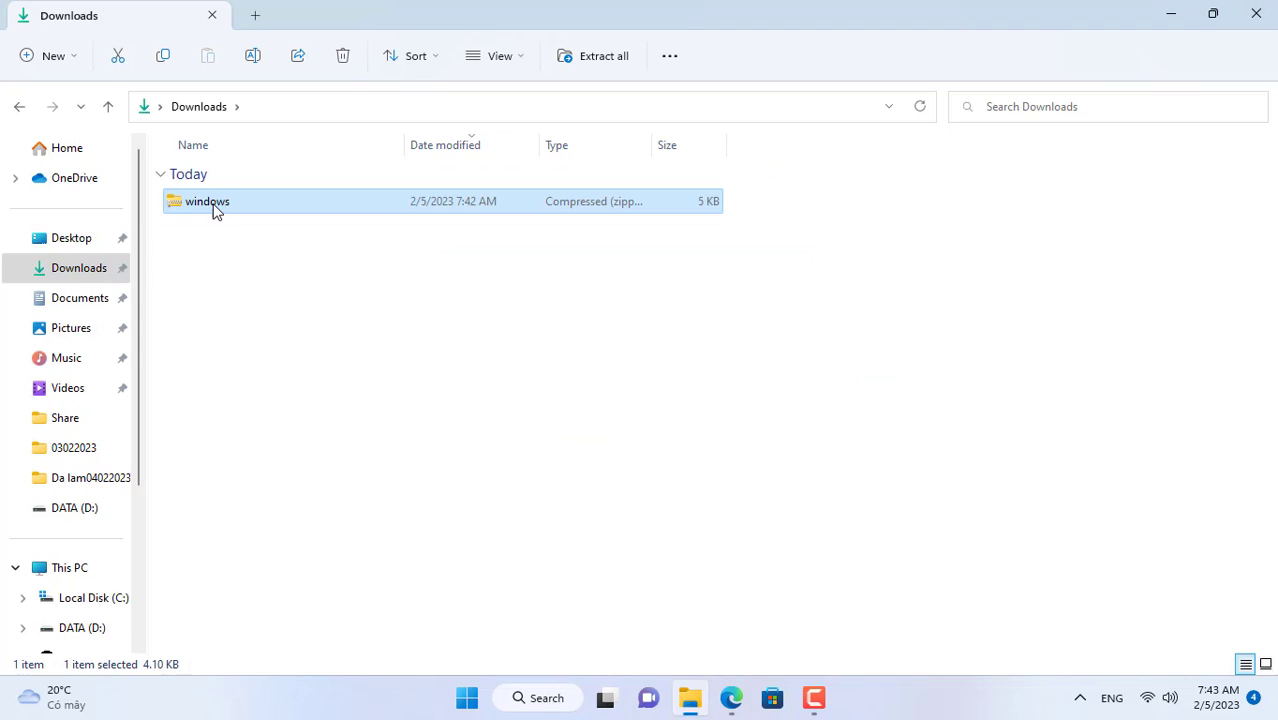
Extract windows.zip and inspect the client OVPN file's remote IP address in Notepad
{"action": "right_click", "coordinate": [208, 200]}
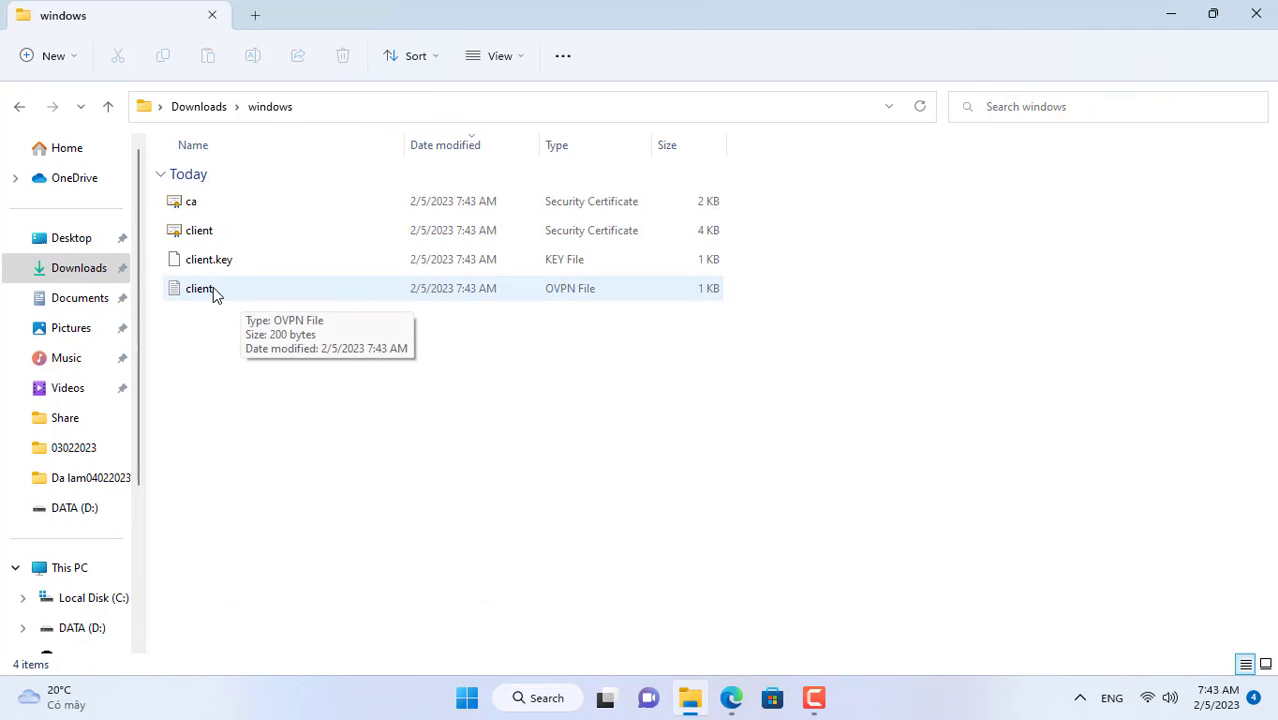
{"action": "right_click", "coordinate": [200, 288]}
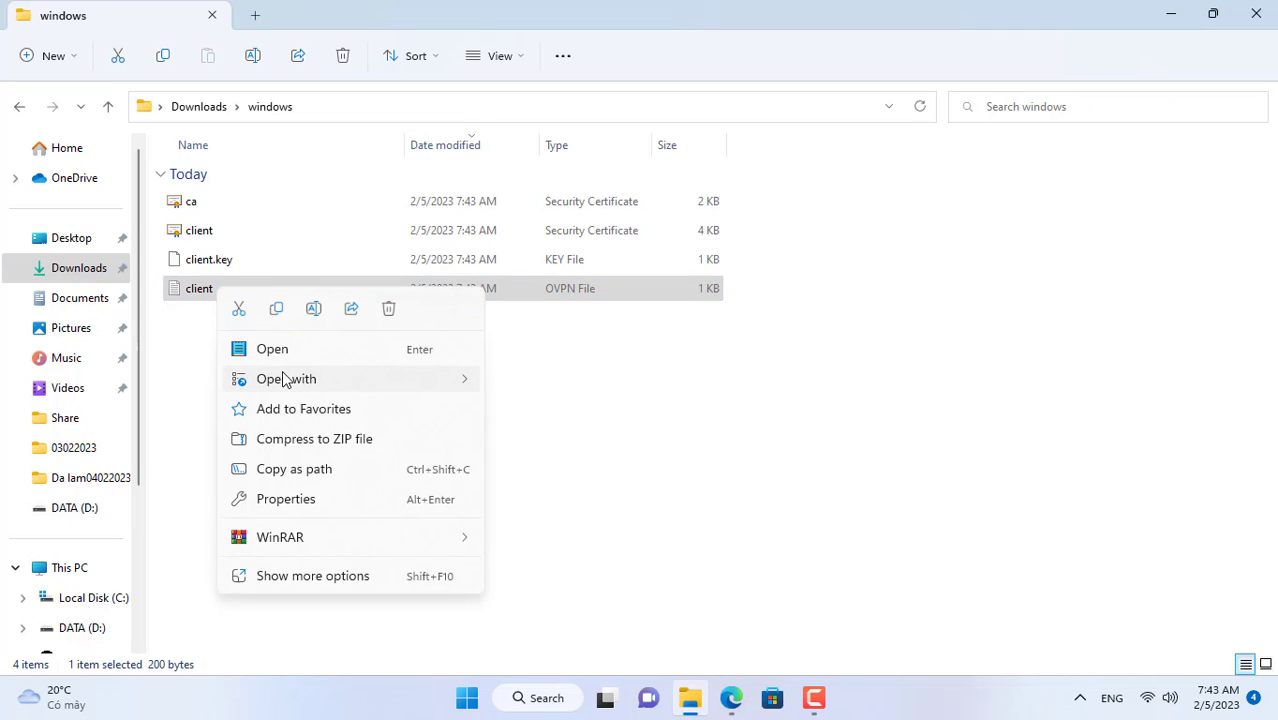
{"action": "left_click", "coordinate": [272, 348]}
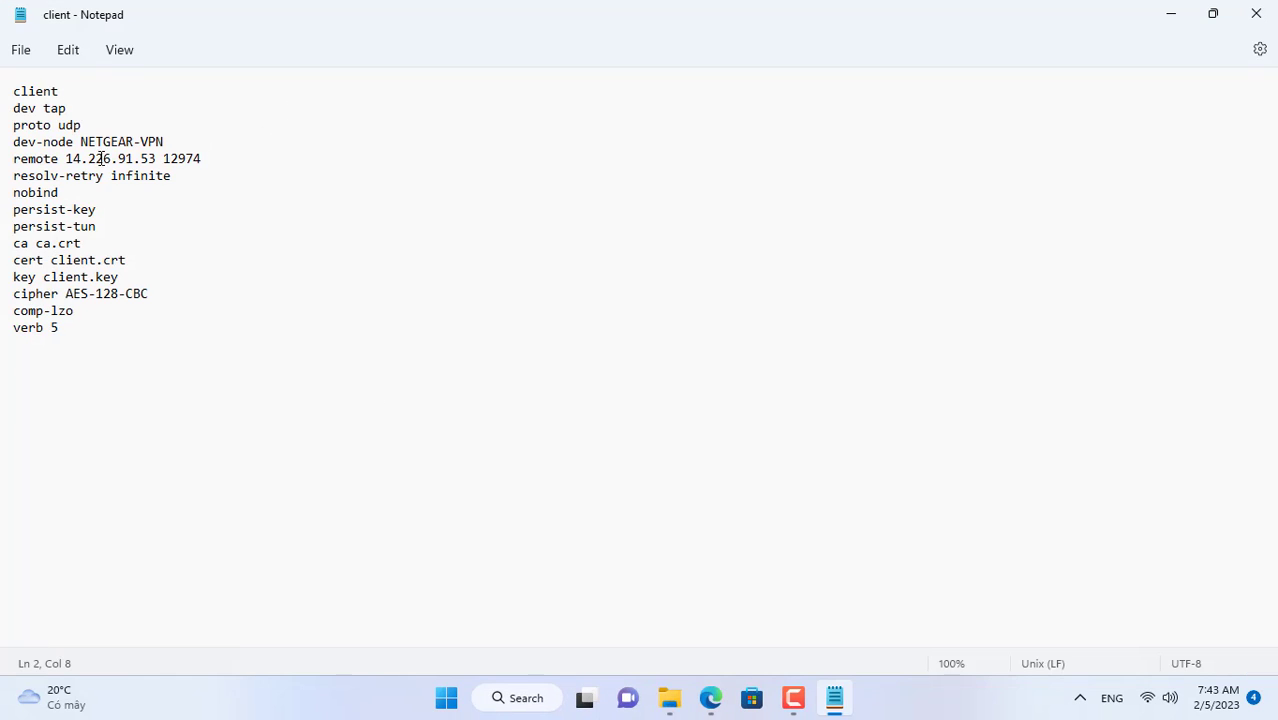
{"action": "double_click", "coordinate": [98, 158]}
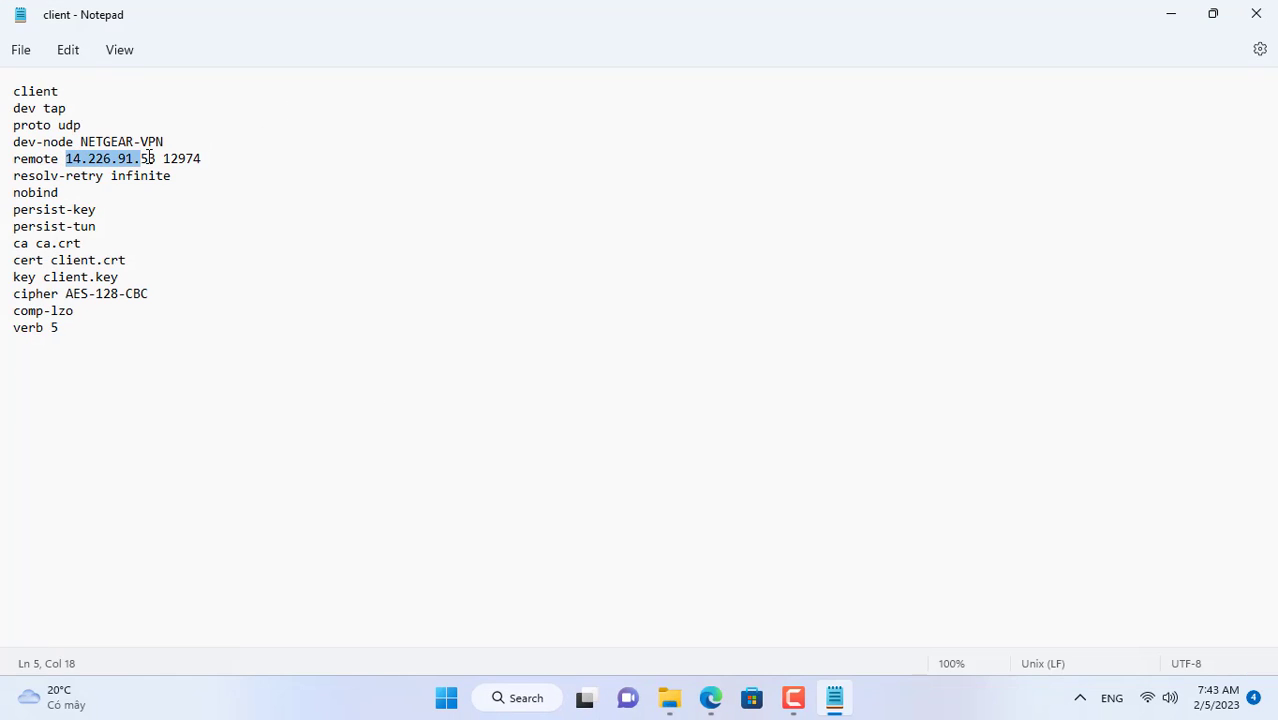
{"action": "type", "text": "3"}
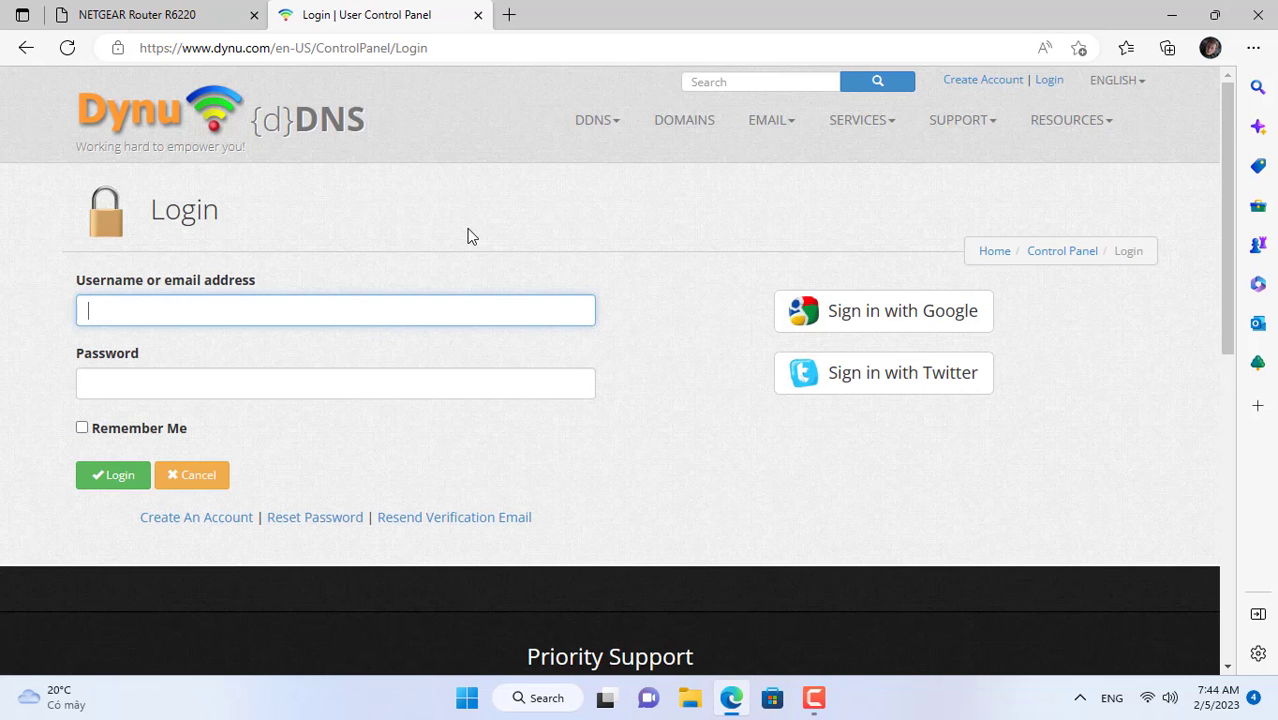
Sign in to Dynu and review the existing dynamic DNS domain
{"action": "left_click", "coordinate": [112, 474]}
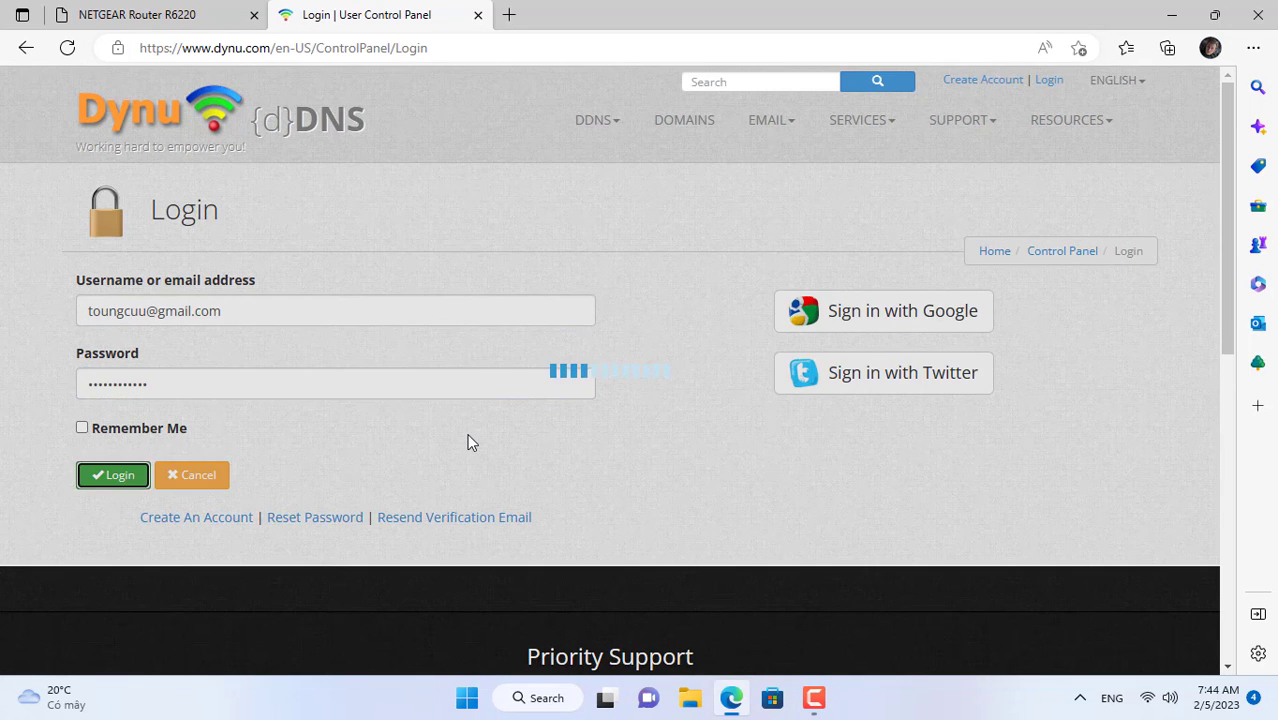
{"action": "left_click", "coordinate": [112, 474]}
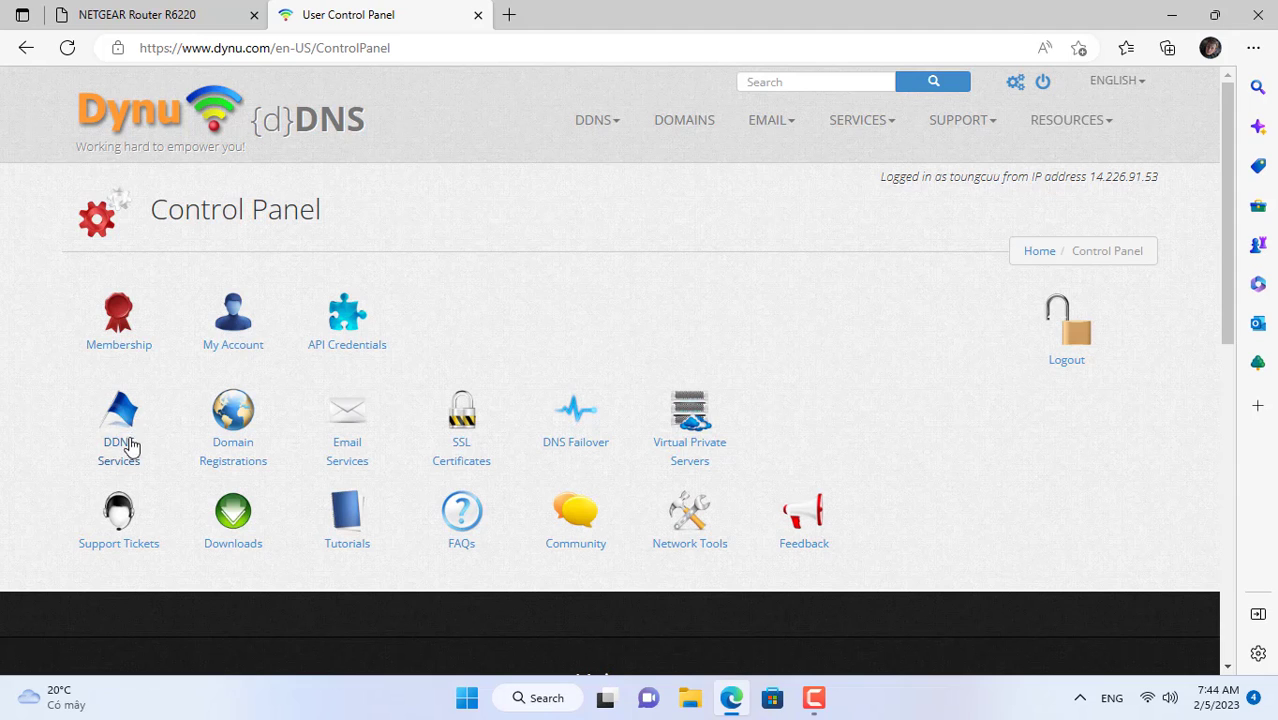
{"action": "left_click", "coordinate": [118, 420]}
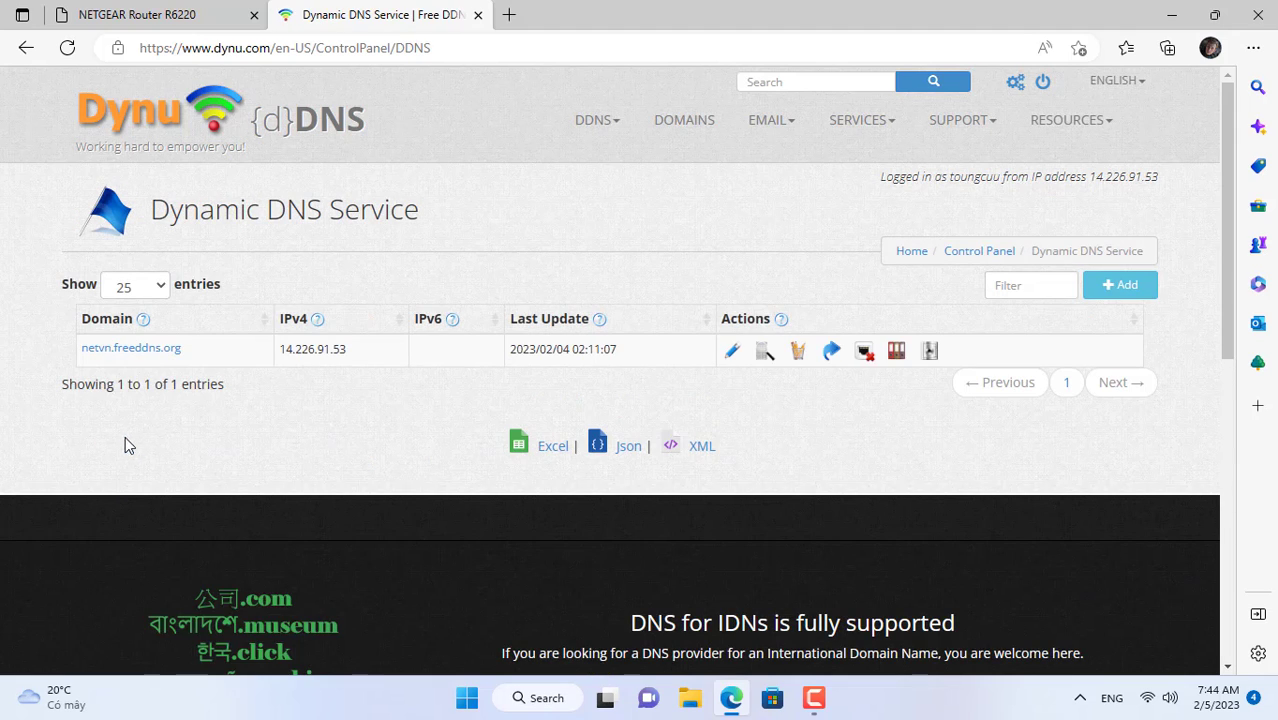
{"action": "mouse_move", "coordinate": [800, 288]}
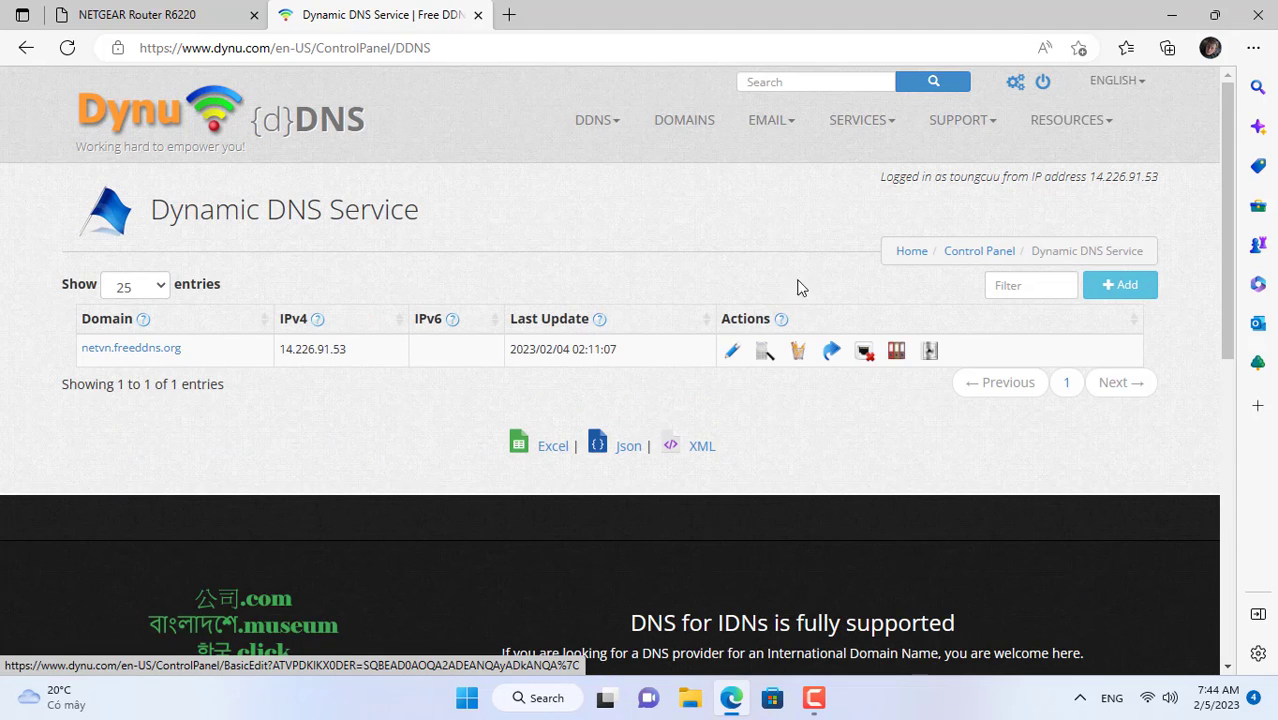
Download the Dynu IP Update Client setup zip for Windows
{"action": "left_click", "coordinate": [594, 120]}
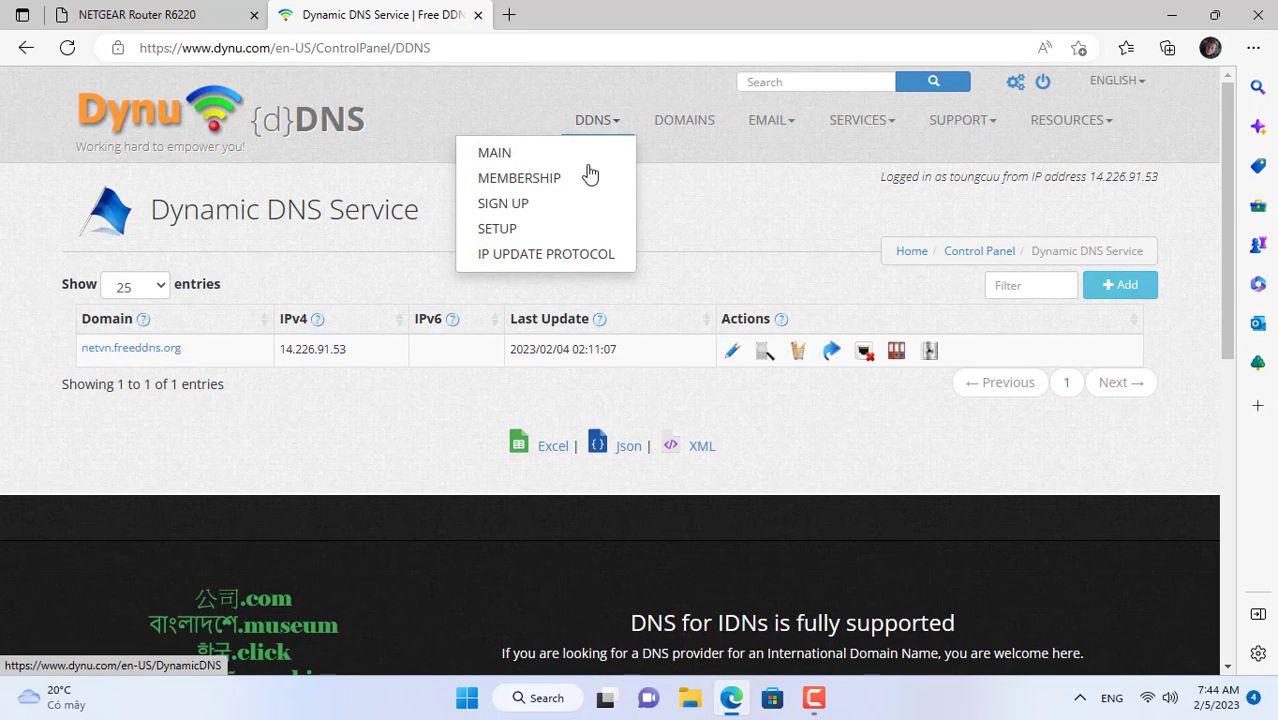
{"action": "left_click", "coordinate": [546, 252]}
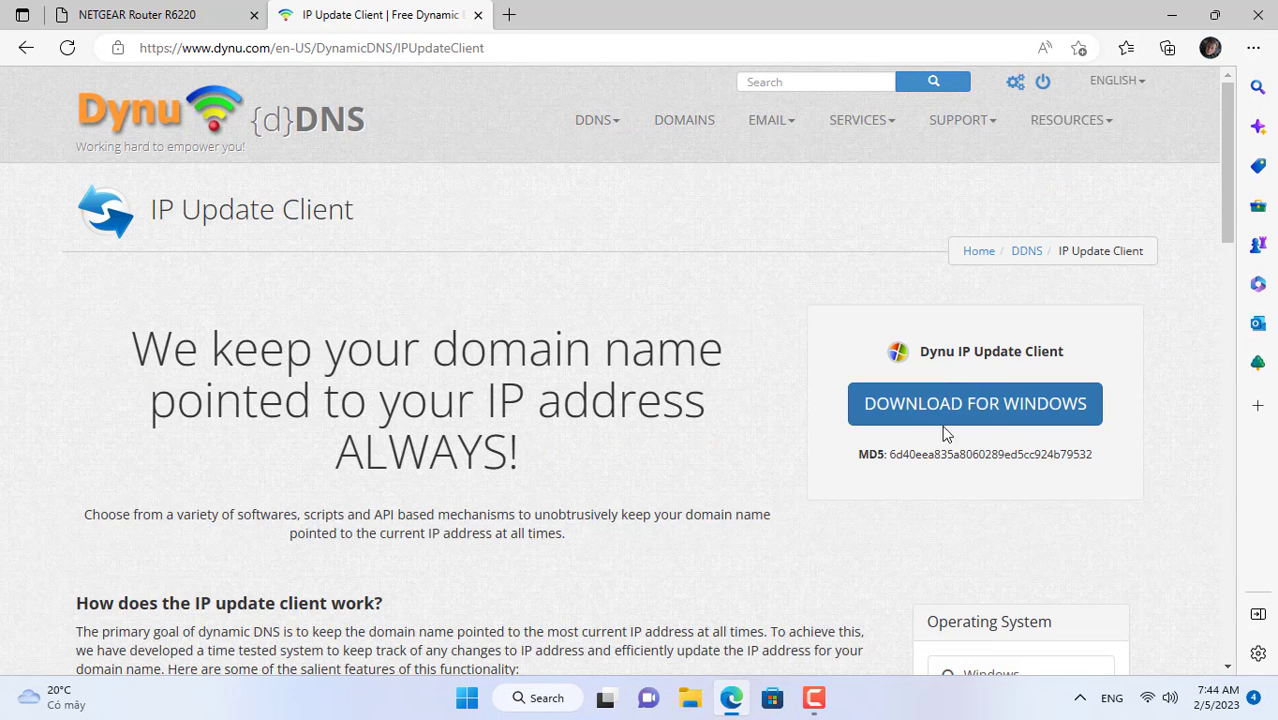
{"action": "left_click", "coordinate": [1168, 48]}
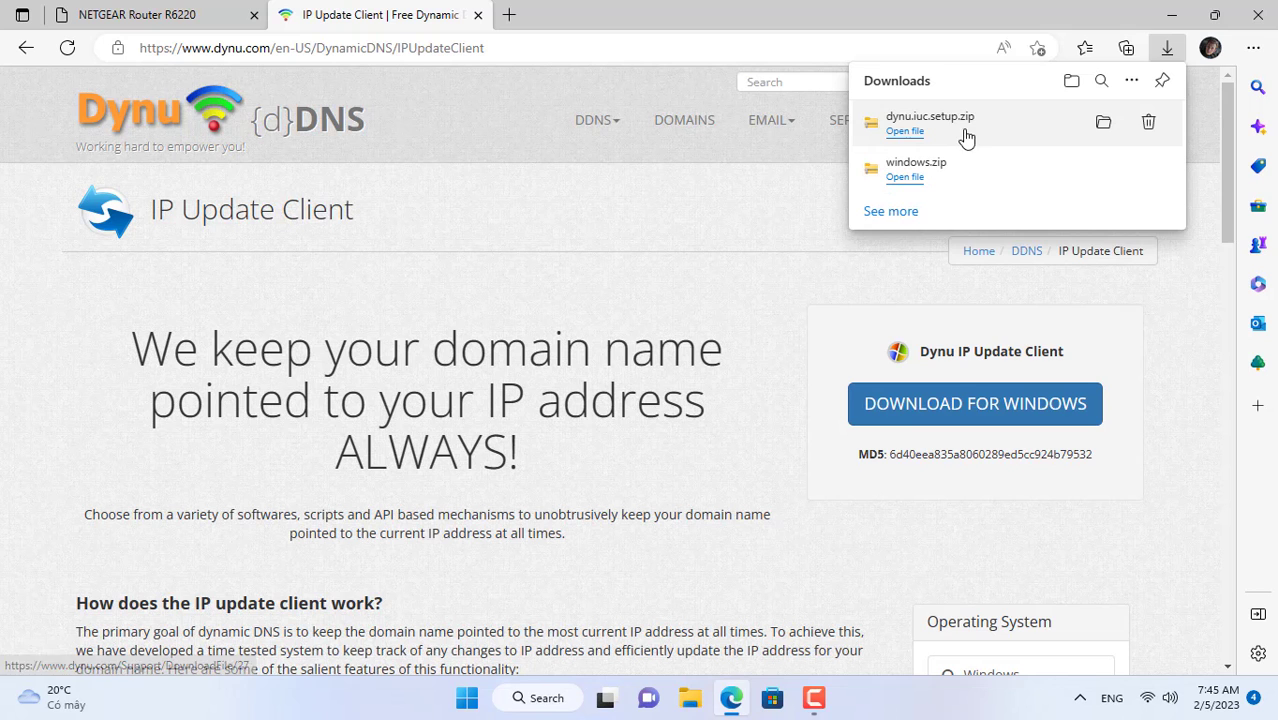
Extract the downloaded dynu.iuc.setup zip and enter its folder
{"action": "left_click", "coordinate": [1104, 122]}
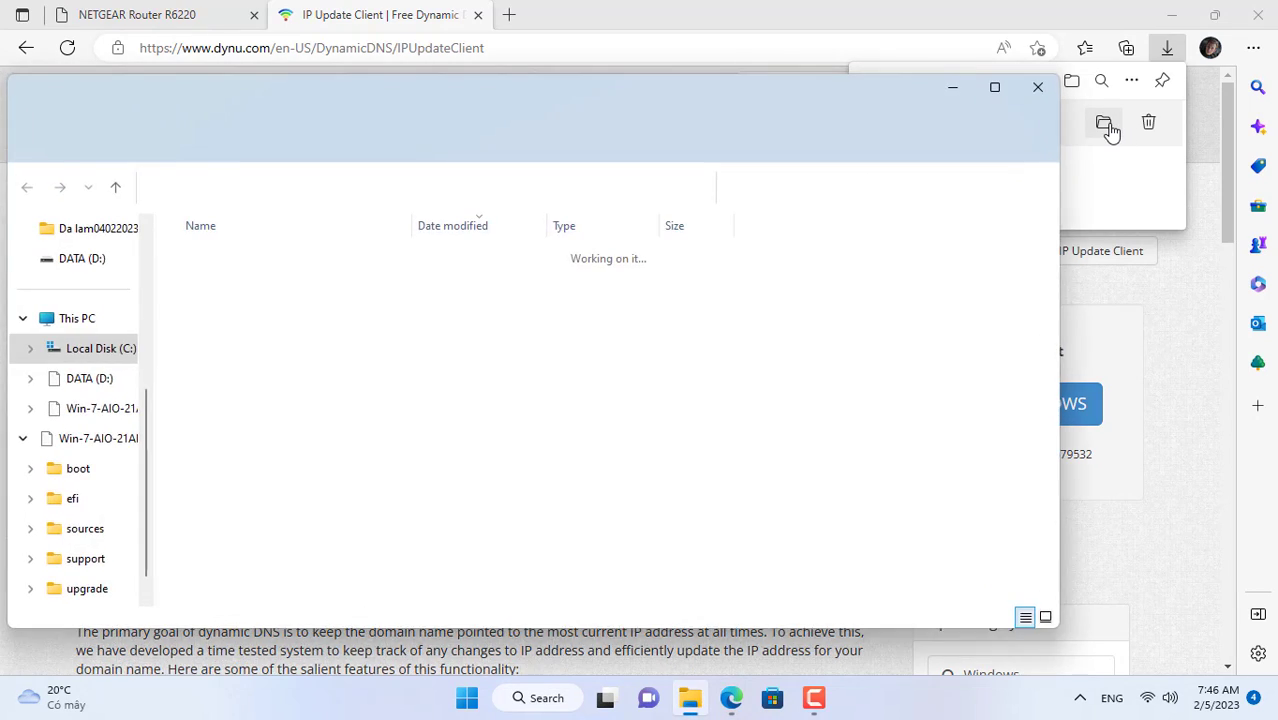
{"action": "right_click", "coordinate": [220, 200]}
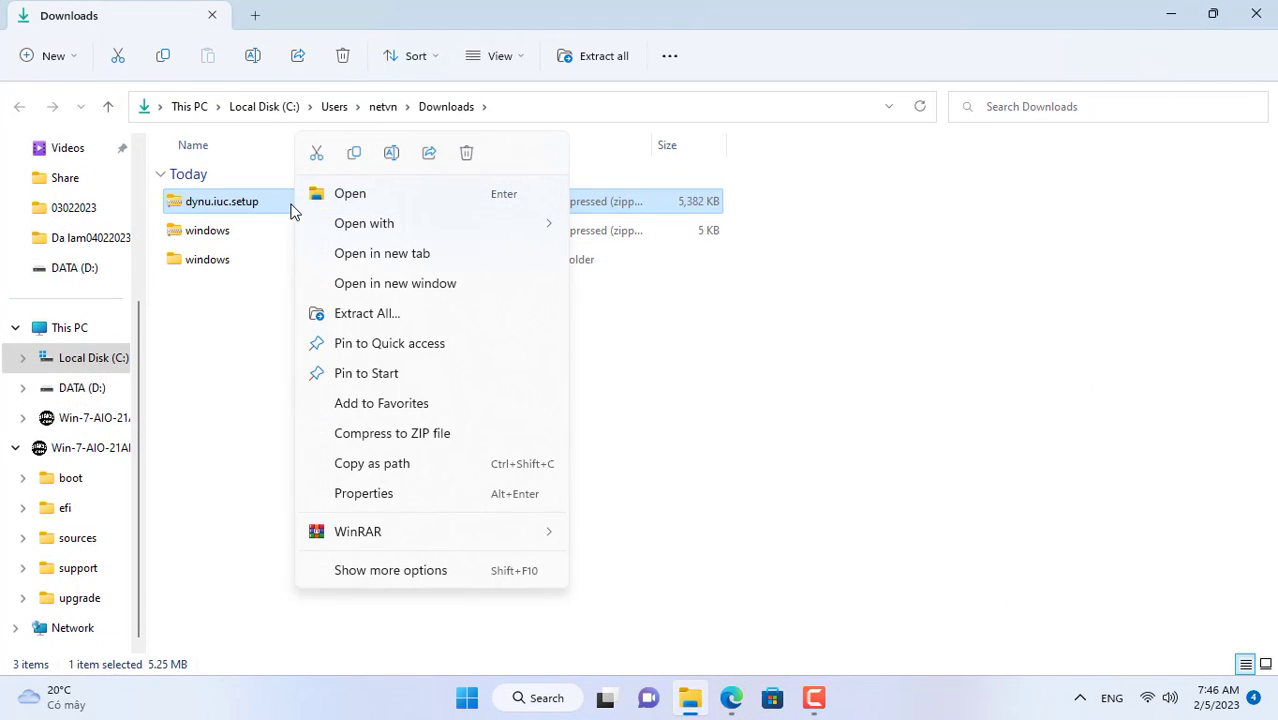
{"action": "mouse_move", "coordinate": [368, 312]}
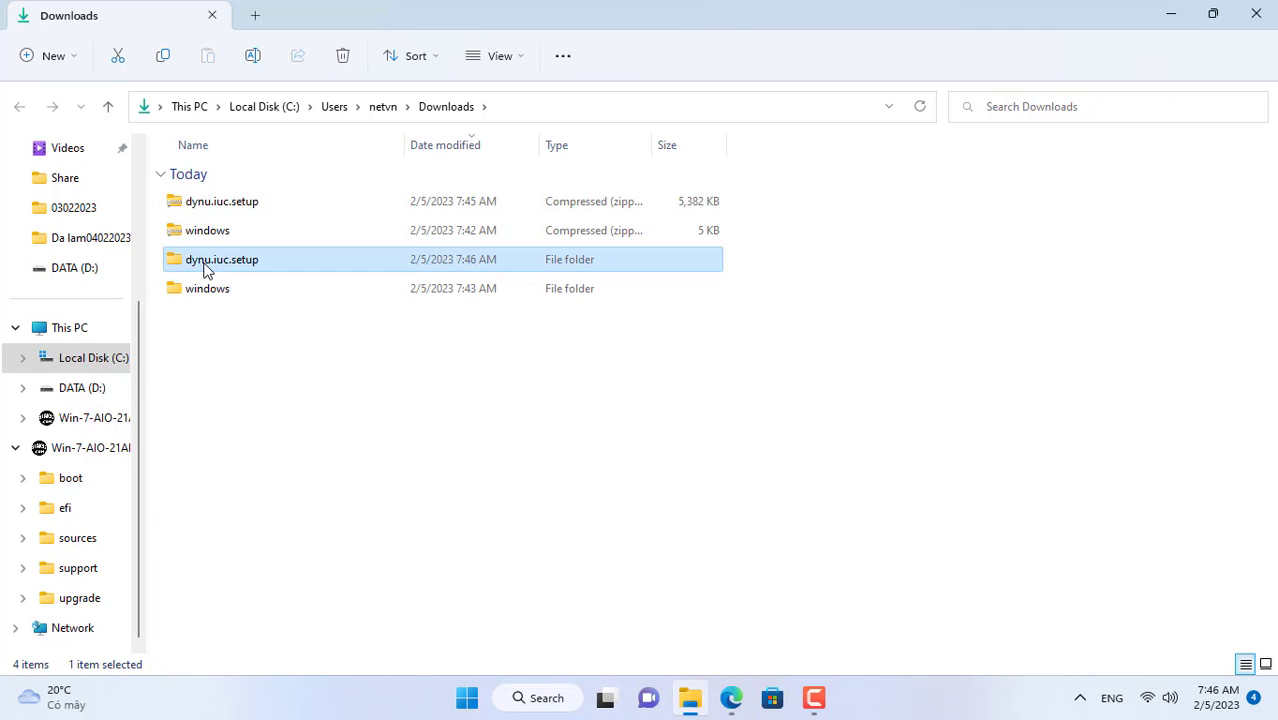
{"action": "double_click", "coordinate": [220, 260]}
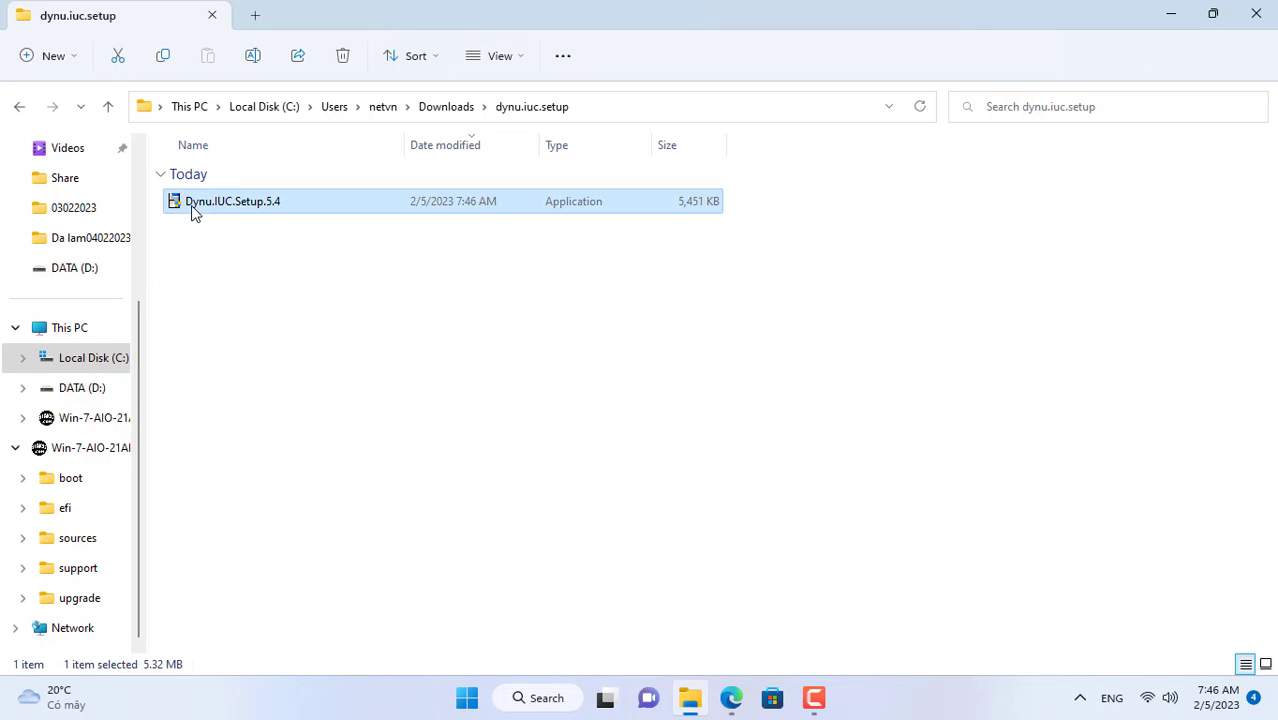
Run Dynu.IUC.Setup.5.4, allowing it through the SmartScreen warning
{"action": "double_click", "coordinate": [232, 200]}
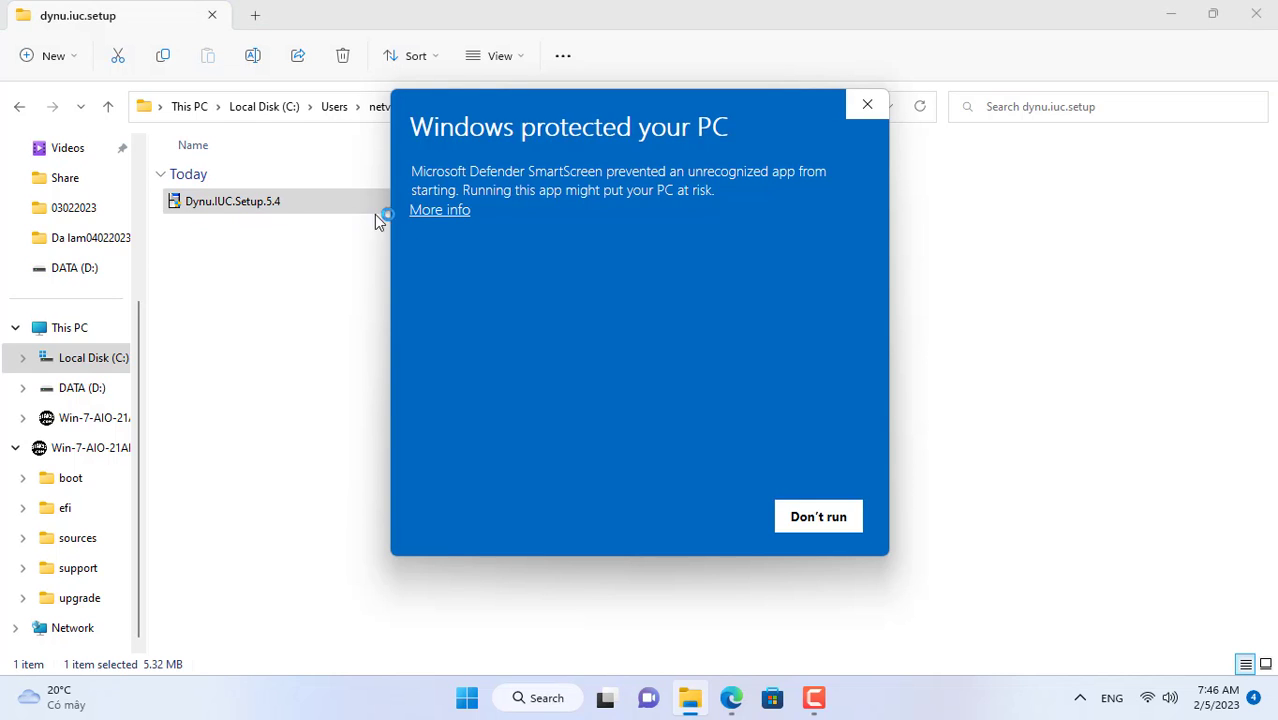
{"action": "left_click", "coordinate": [818, 516]}
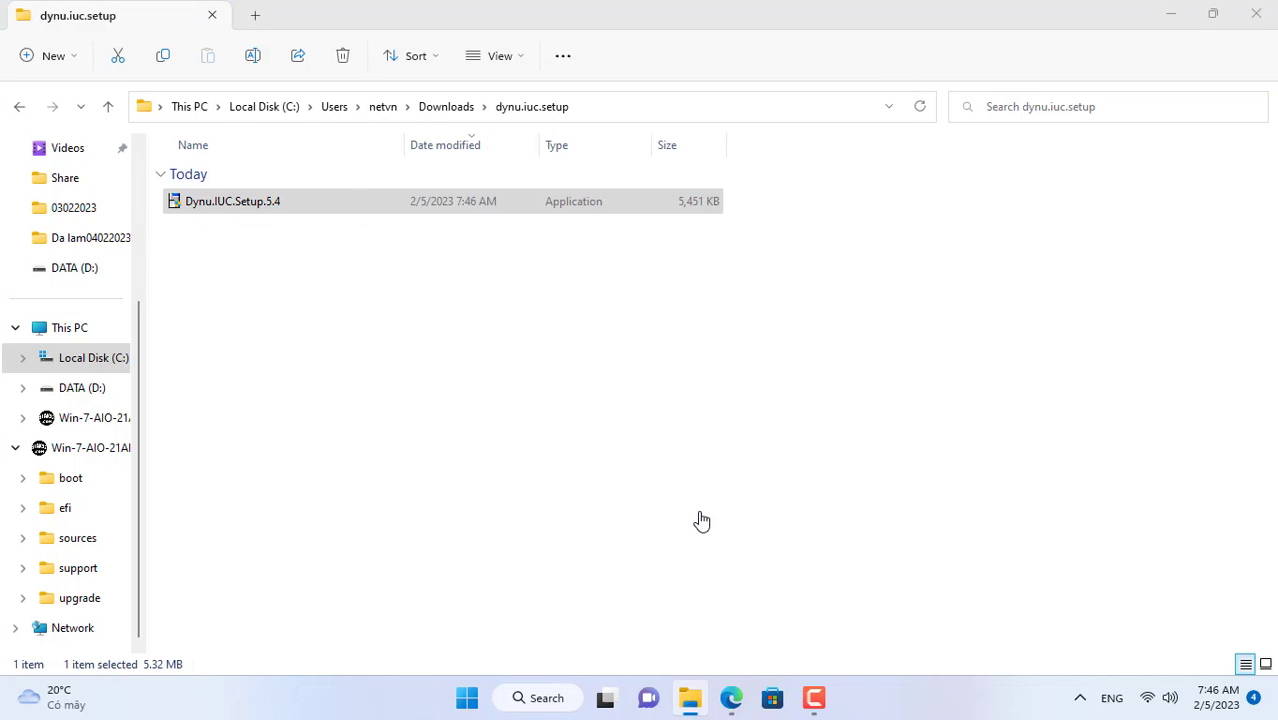
{"action": "double_click", "coordinate": [232, 200]}
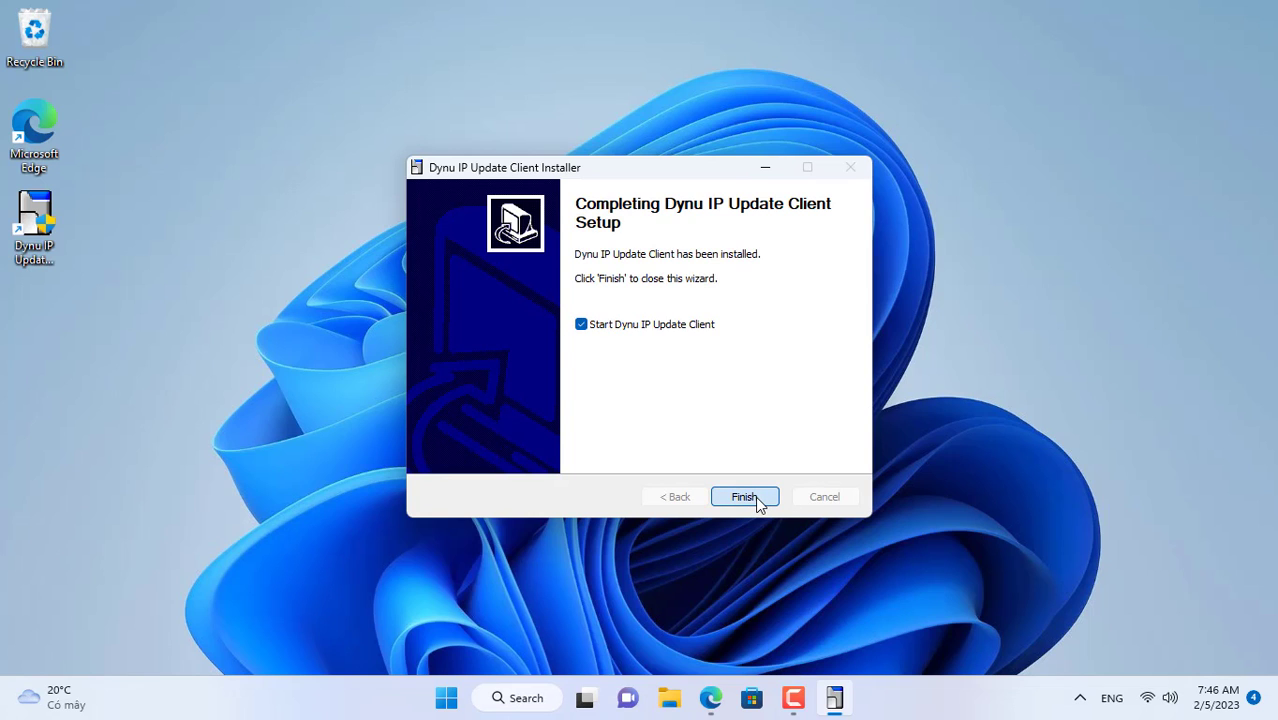
Finish the install and sign the IP Update Client into the Dynu account
{"action": "left_click", "coordinate": [744, 496]}
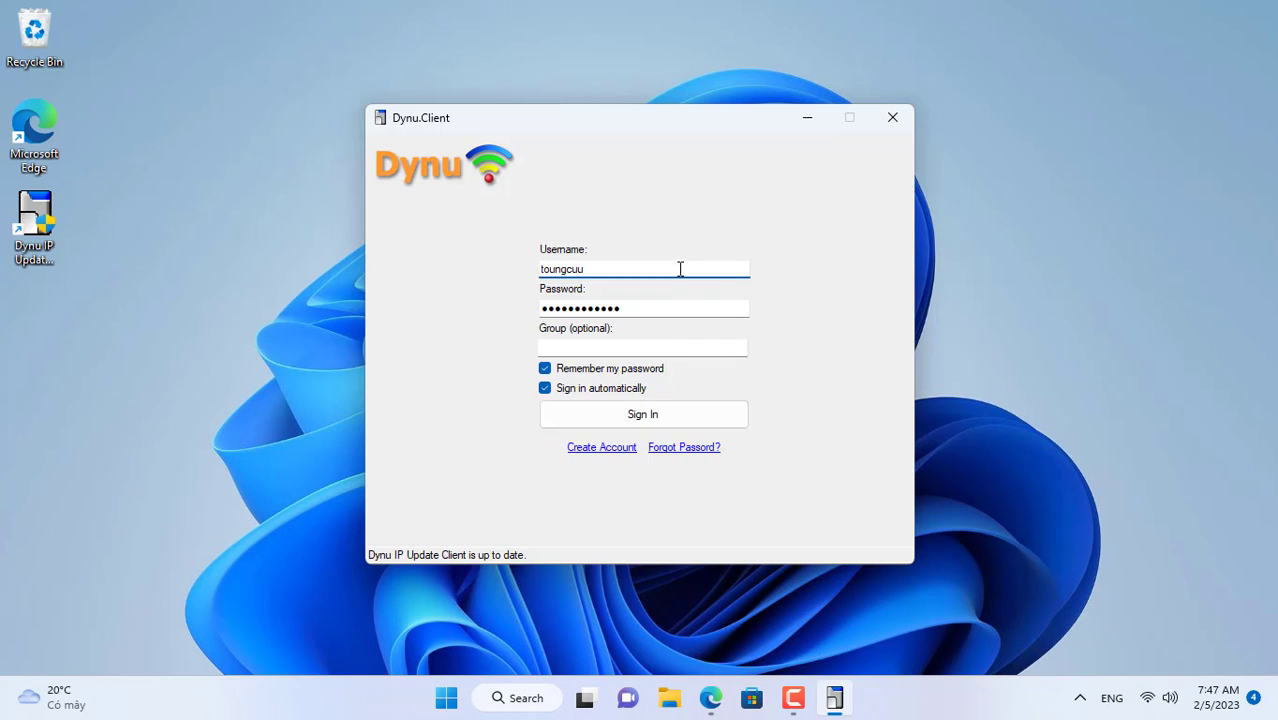
{"action": "left_click", "coordinate": [642, 414]}
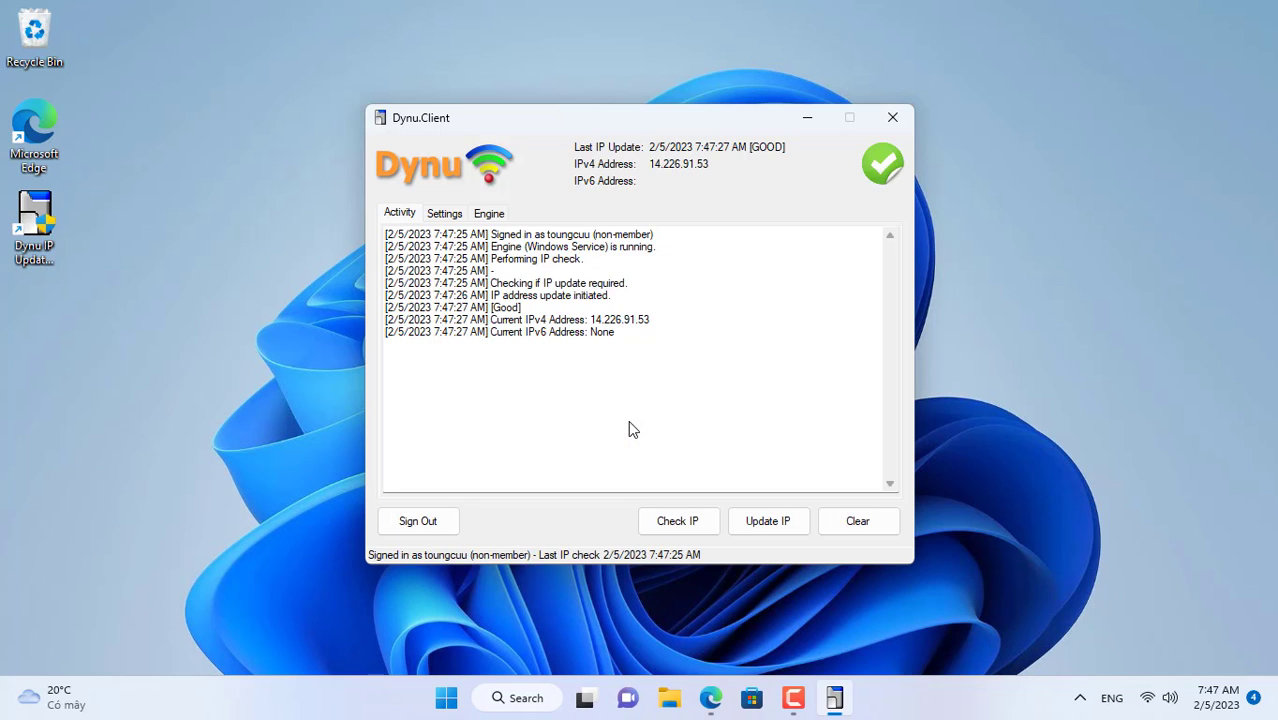
{"action": "mouse_move", "coordinate": [668, 180]}
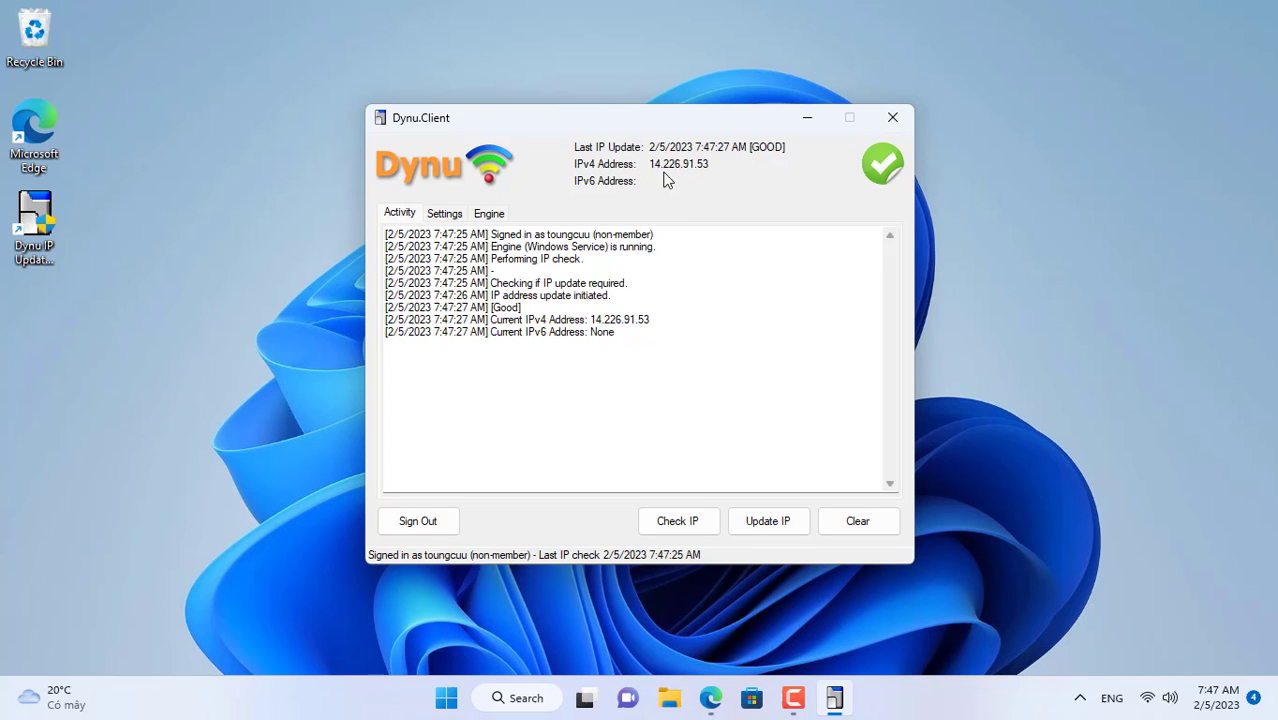
{"action": "mouse_move", "coordinate": [864, 140]}
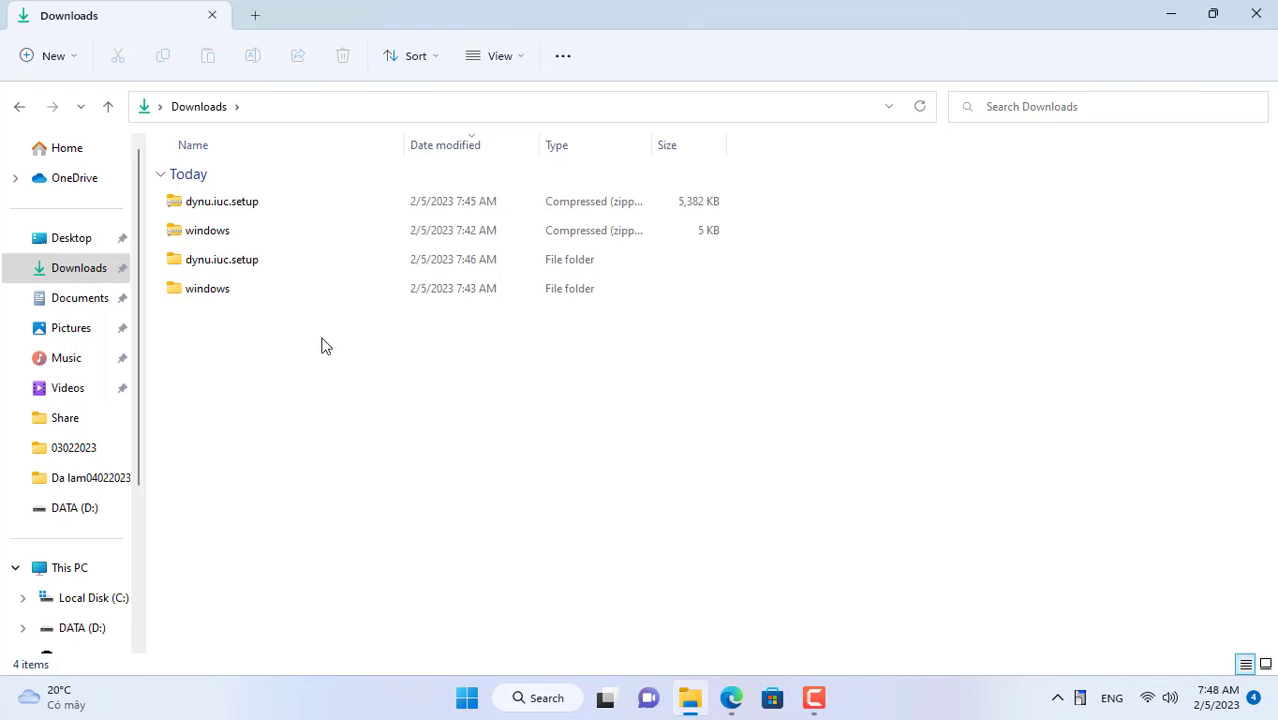
Reopen the client config in Notepad and select the IP on the remote line
{"action": "double_click", "coordinate": [208, 288]}
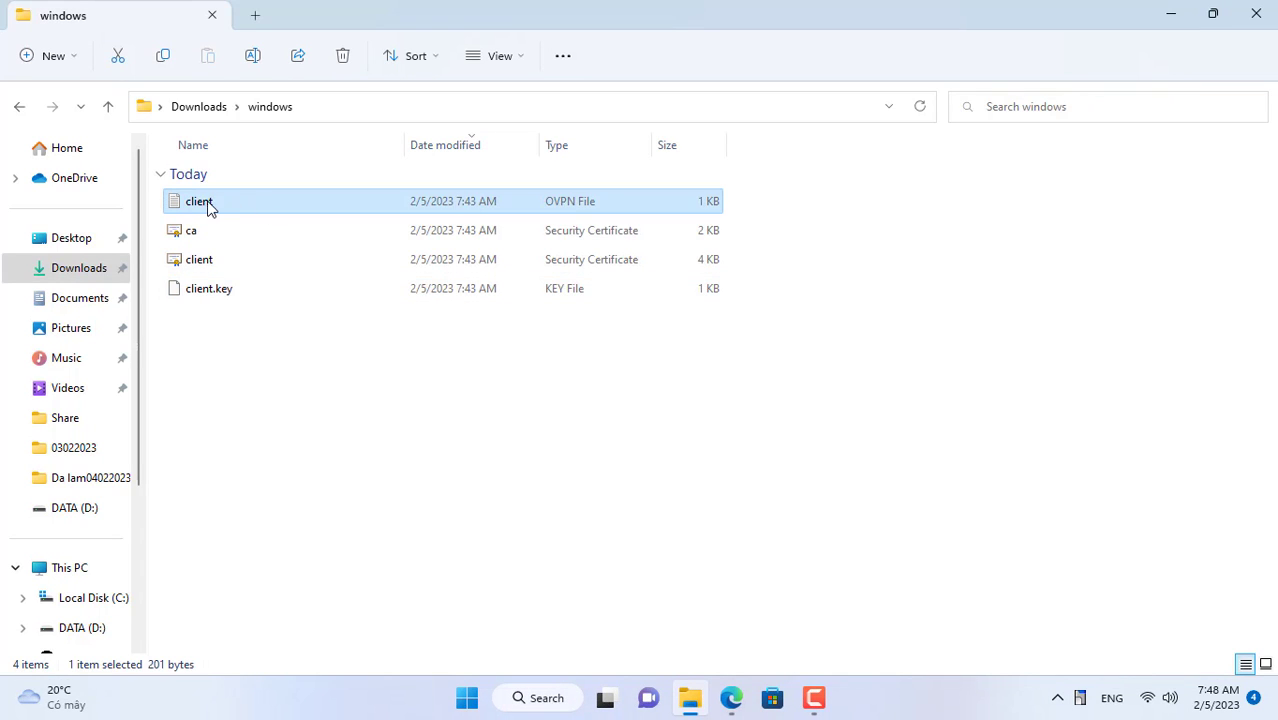
{"action": "right_click", "coordinate": [198, 200]}
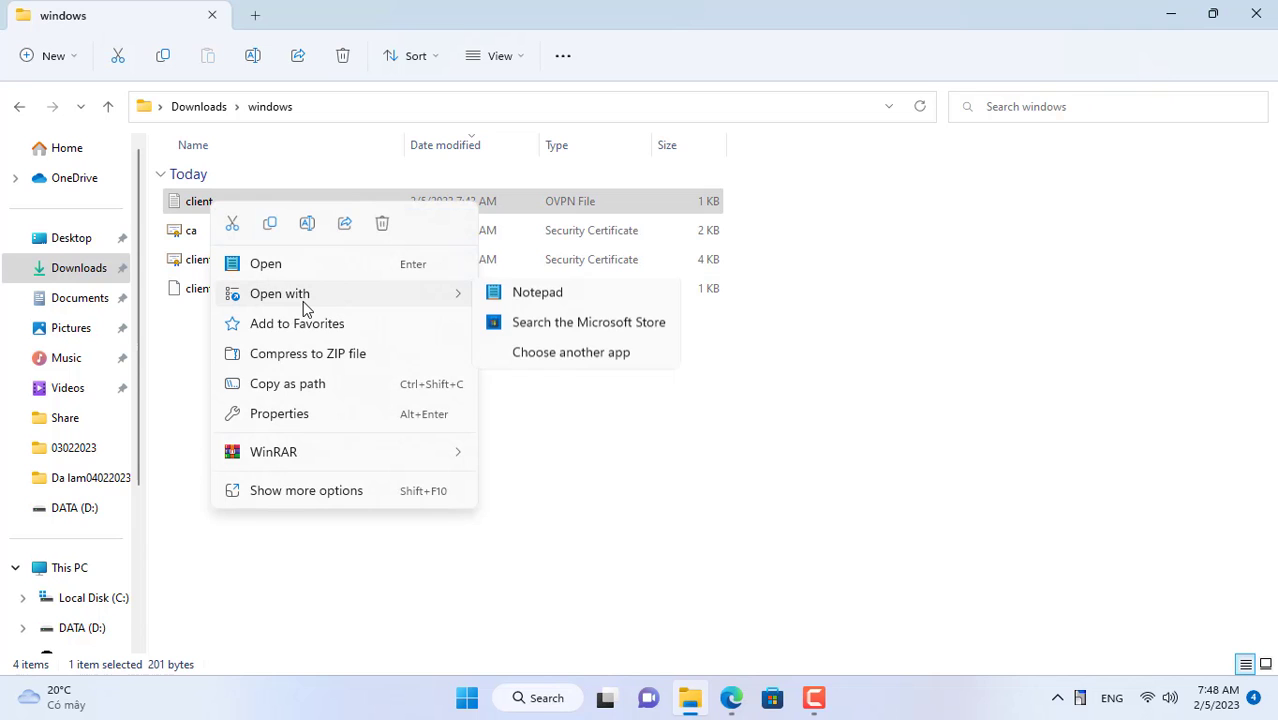
{"action": "left_click", "coordinate": [536, 292]}
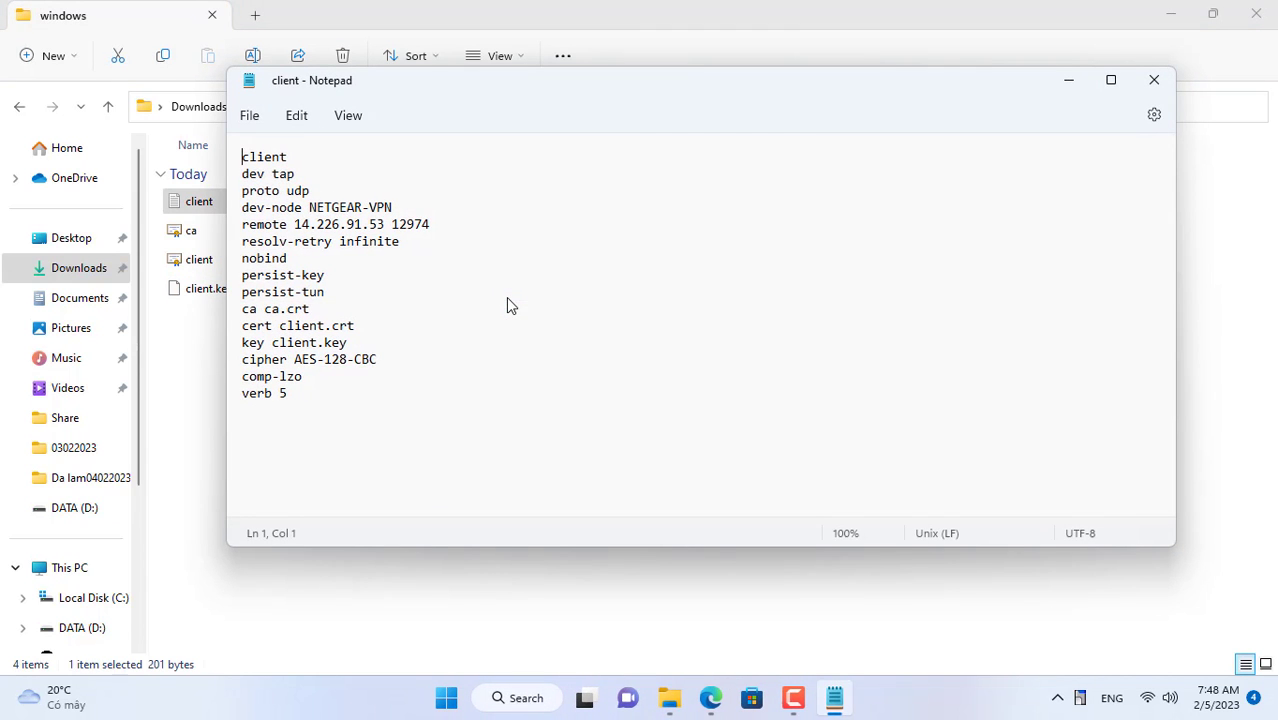
{"action": "double_click", "coordinate": [338, 224]}
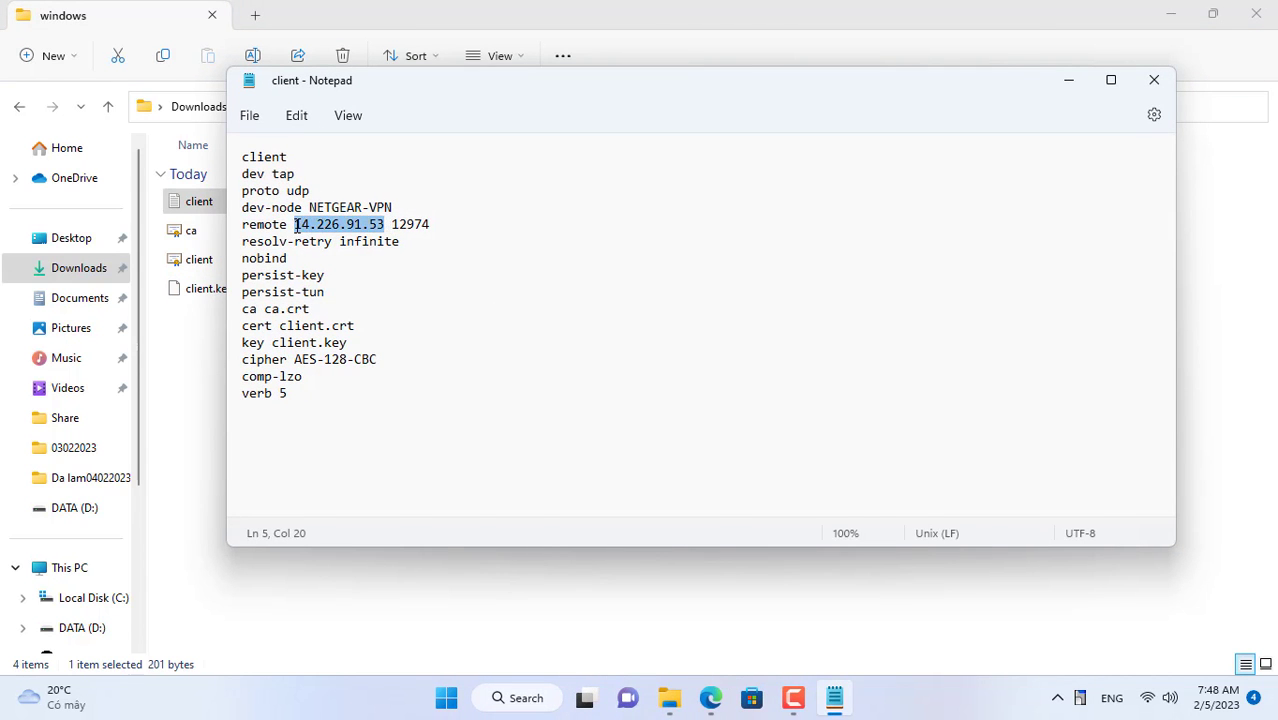
Replace the remote IP with the Dynu domain netvn.freeddns.org
{"action": "left_click", "coordinate": [710, 696]}
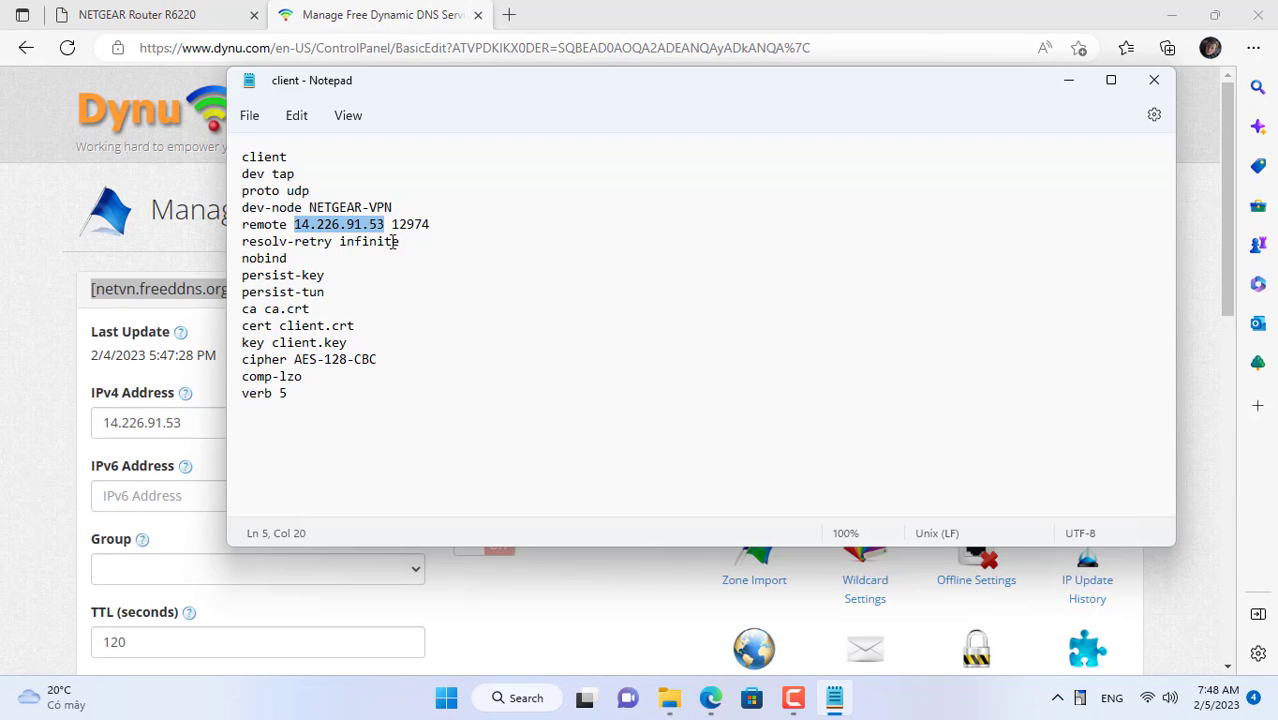
{"action": "type", "text": "[netvn.freeddns.org"}
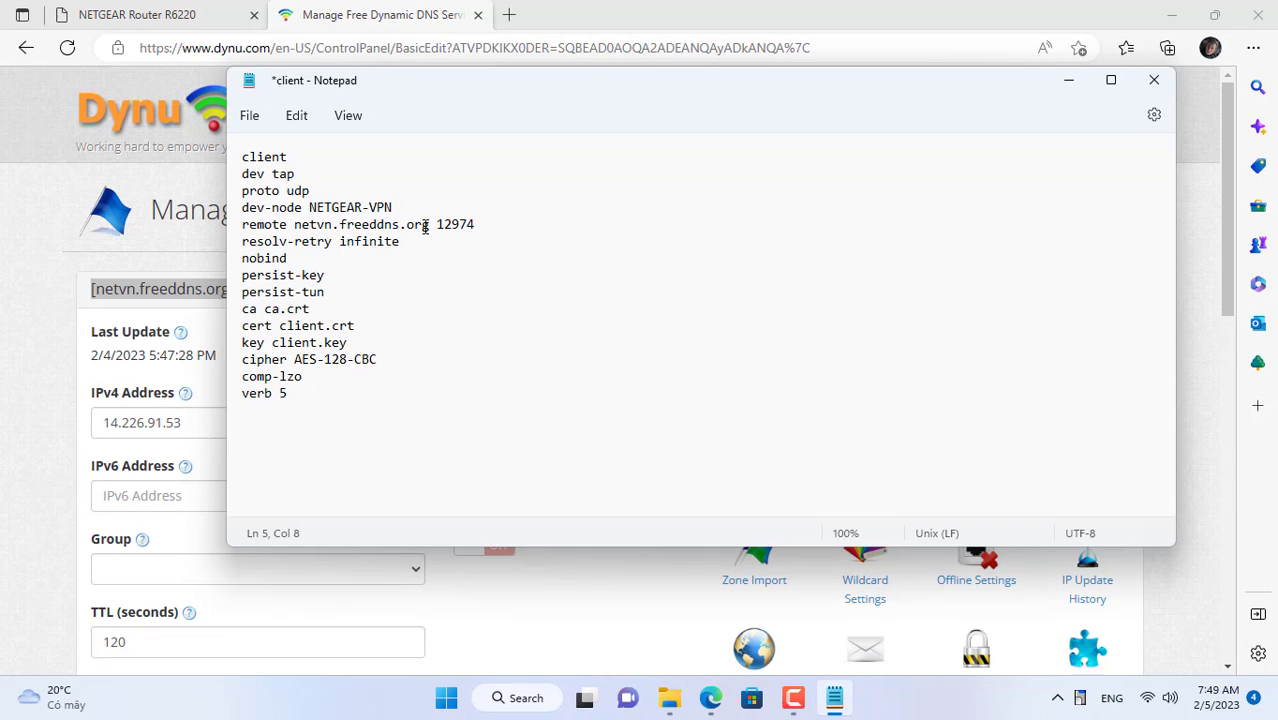
{"action": "double_click", "coordinate": [360, 224]}
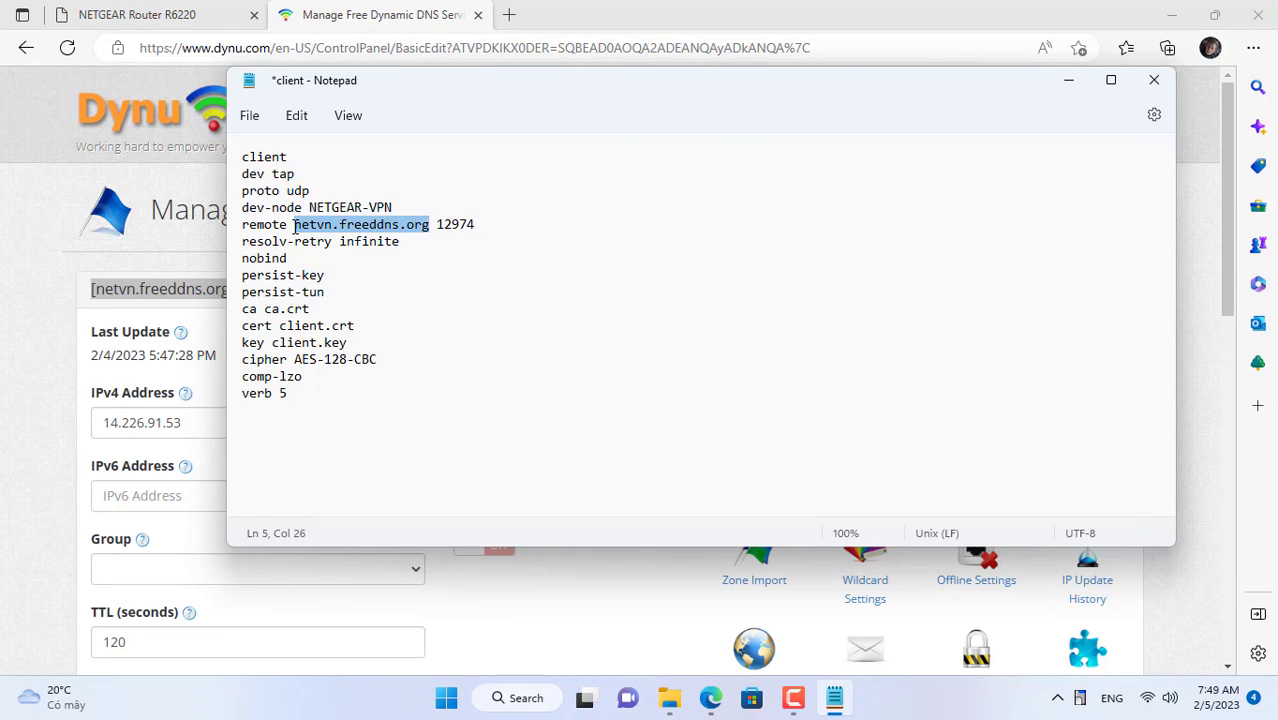